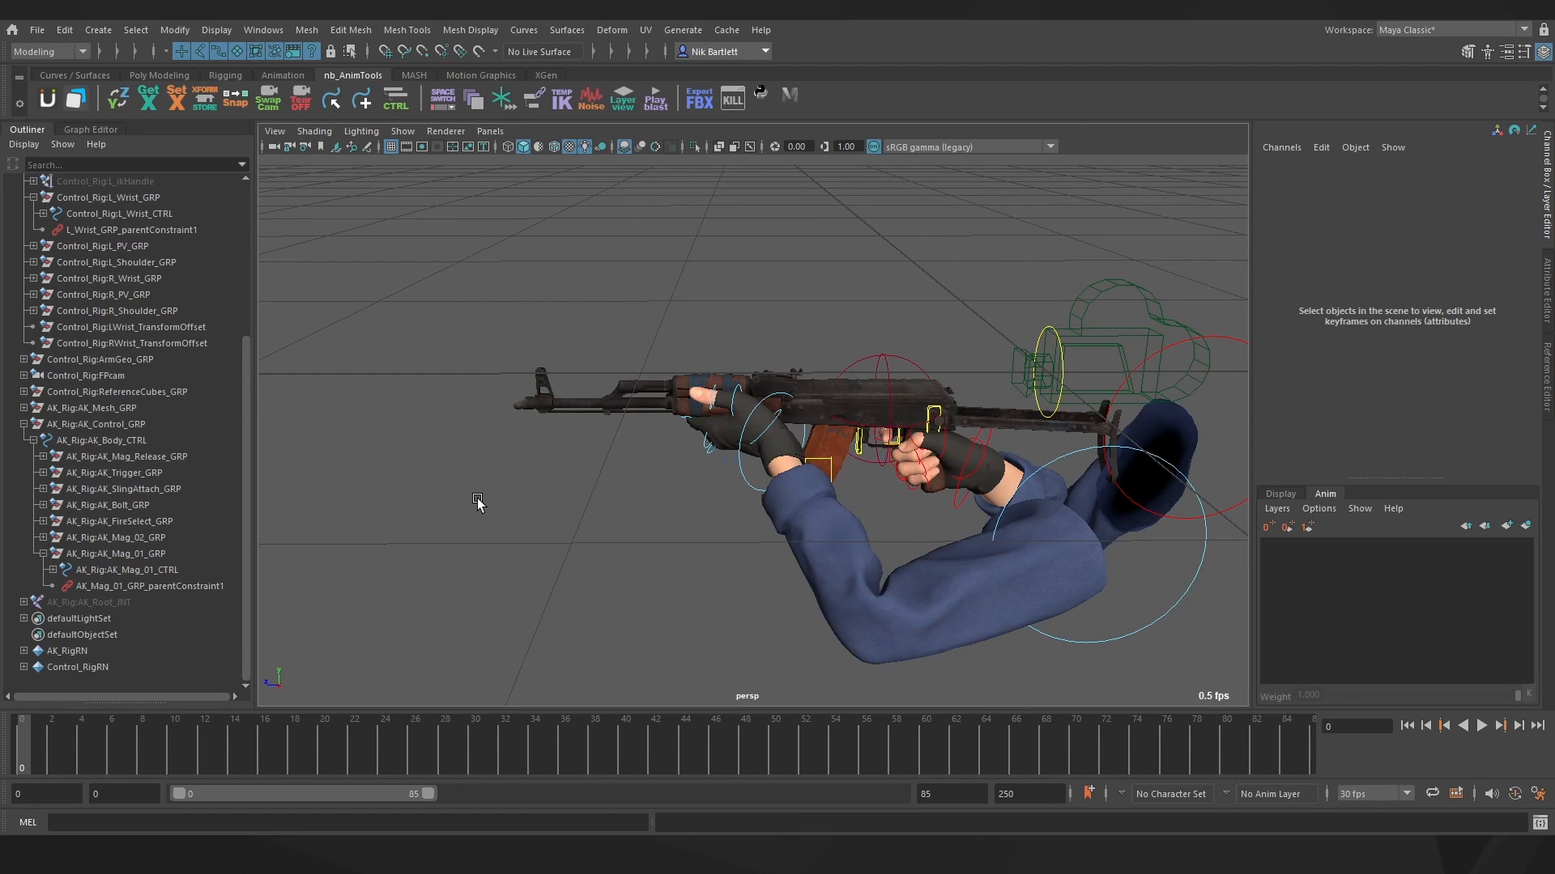
- Launch the Space Switcher window from the nb_AnimTools shelf's Space Switch button
click(588, 94)
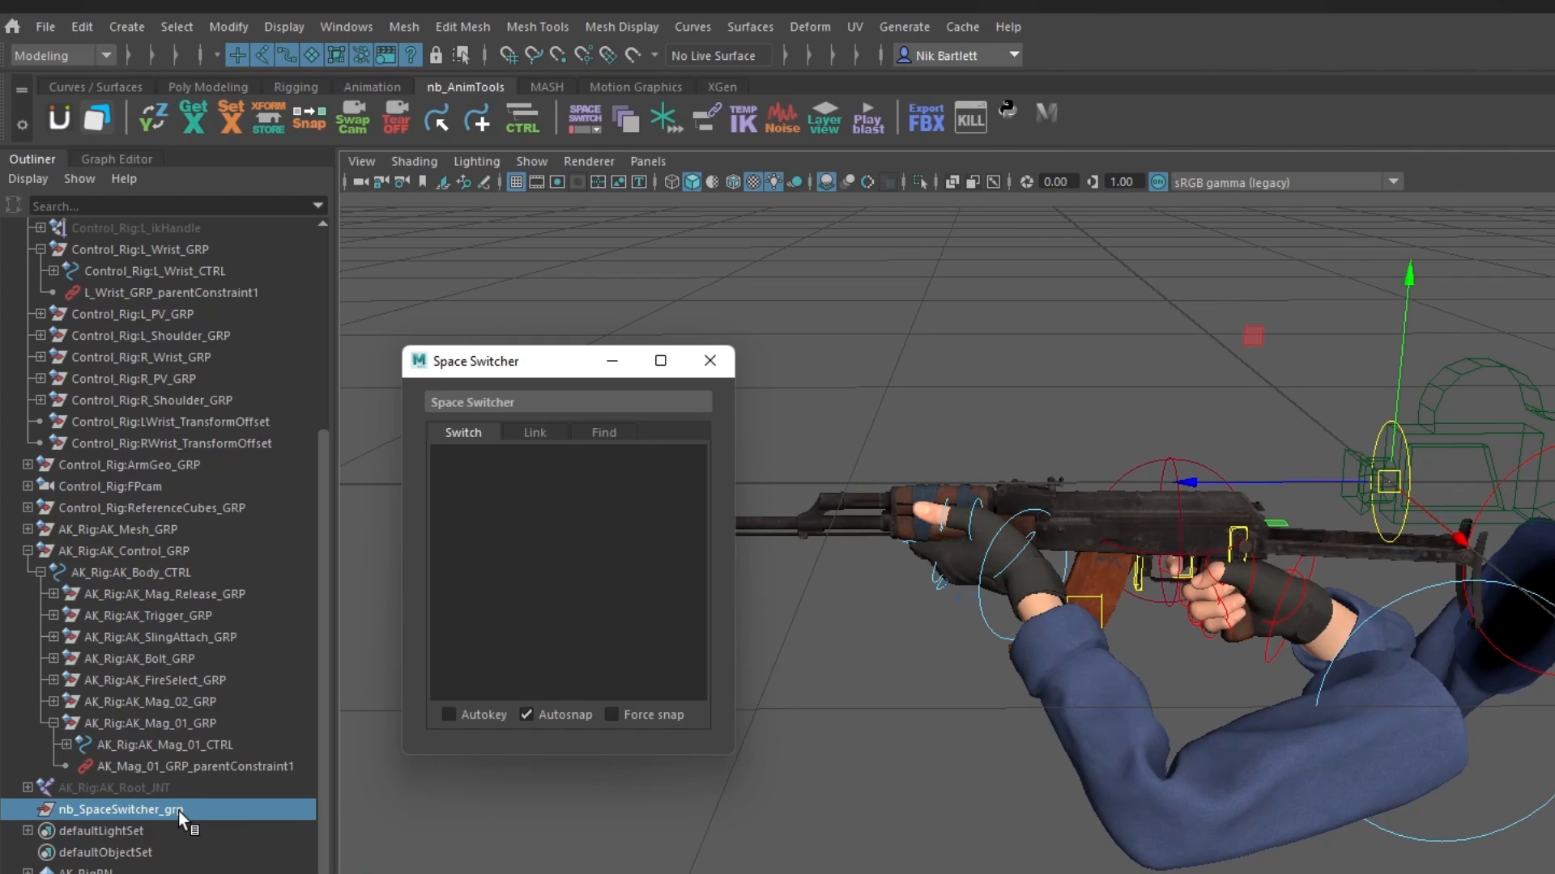
- Add Control_Rig:L_Wrist_CTRL's Follow attribute as a switcher via the Find tab
click(156, 270)
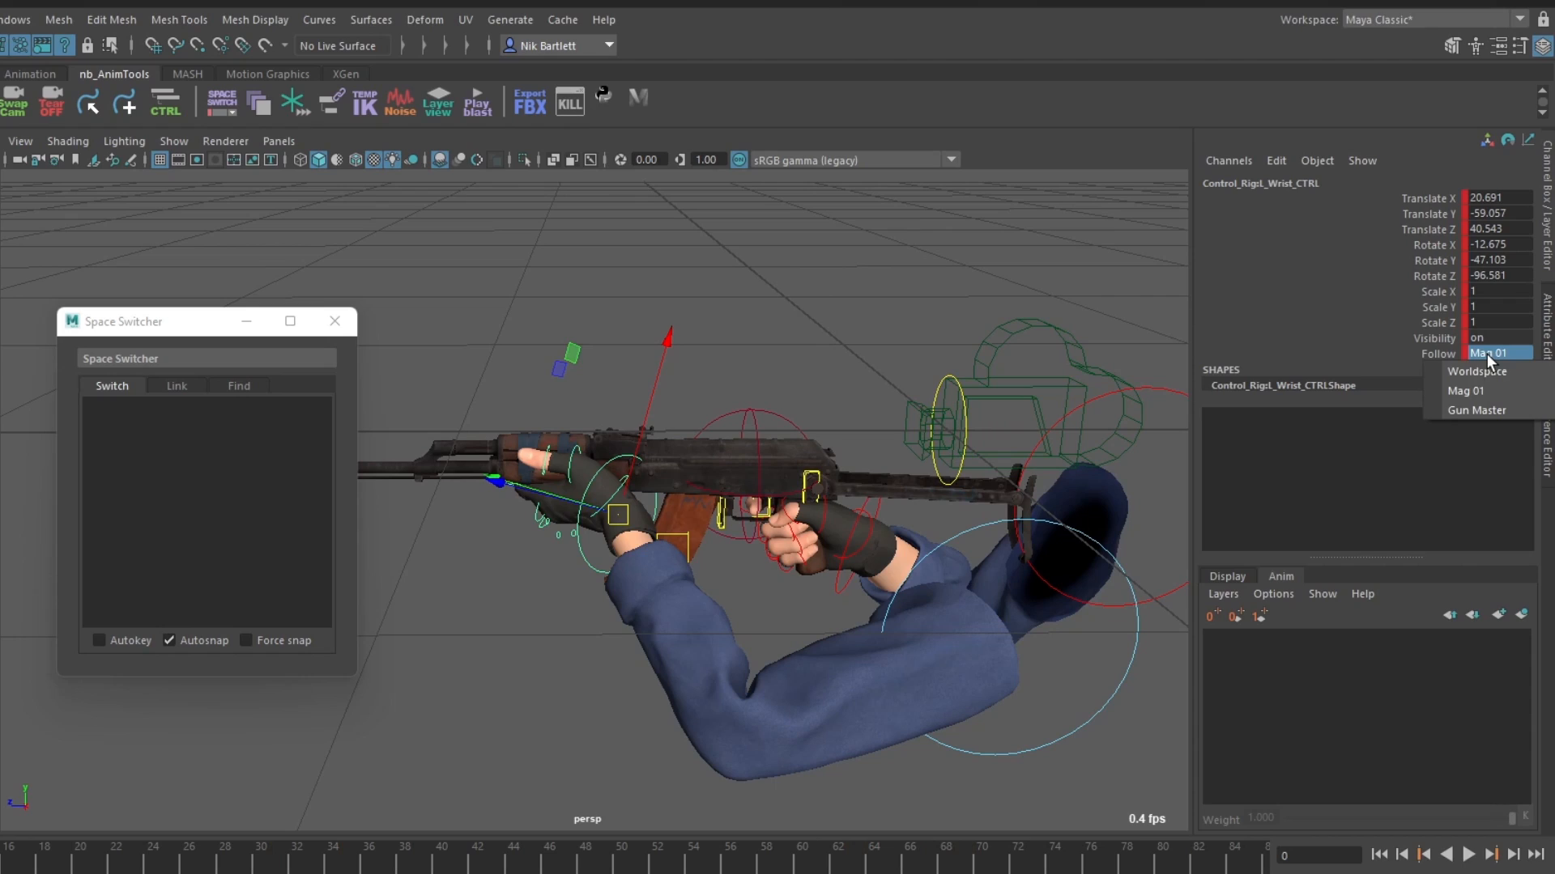
mouse_move(1499, 410)
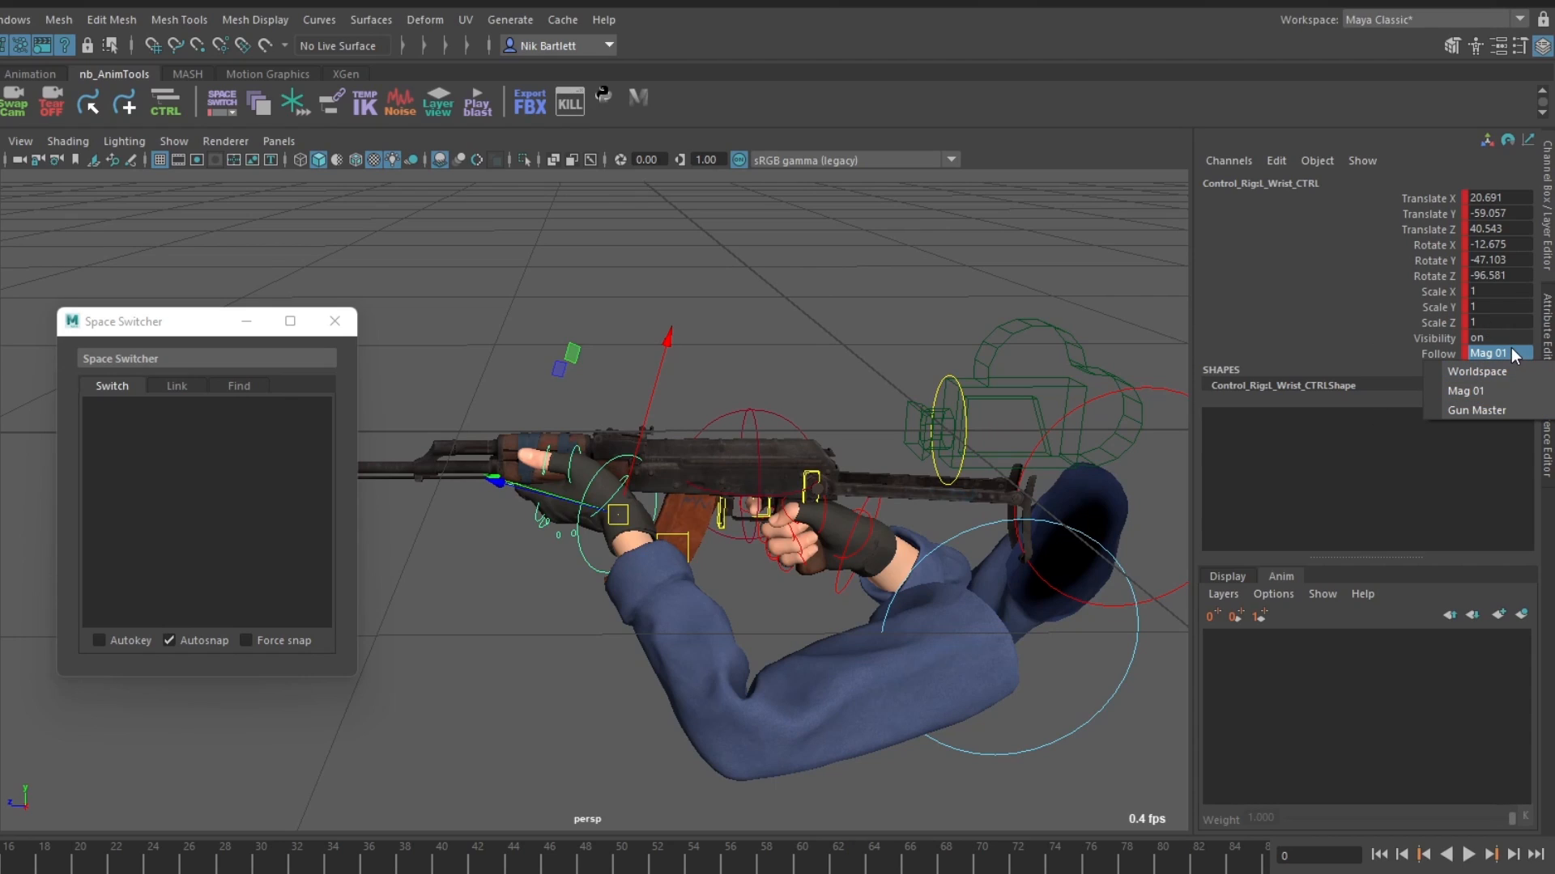
click(237, 385)
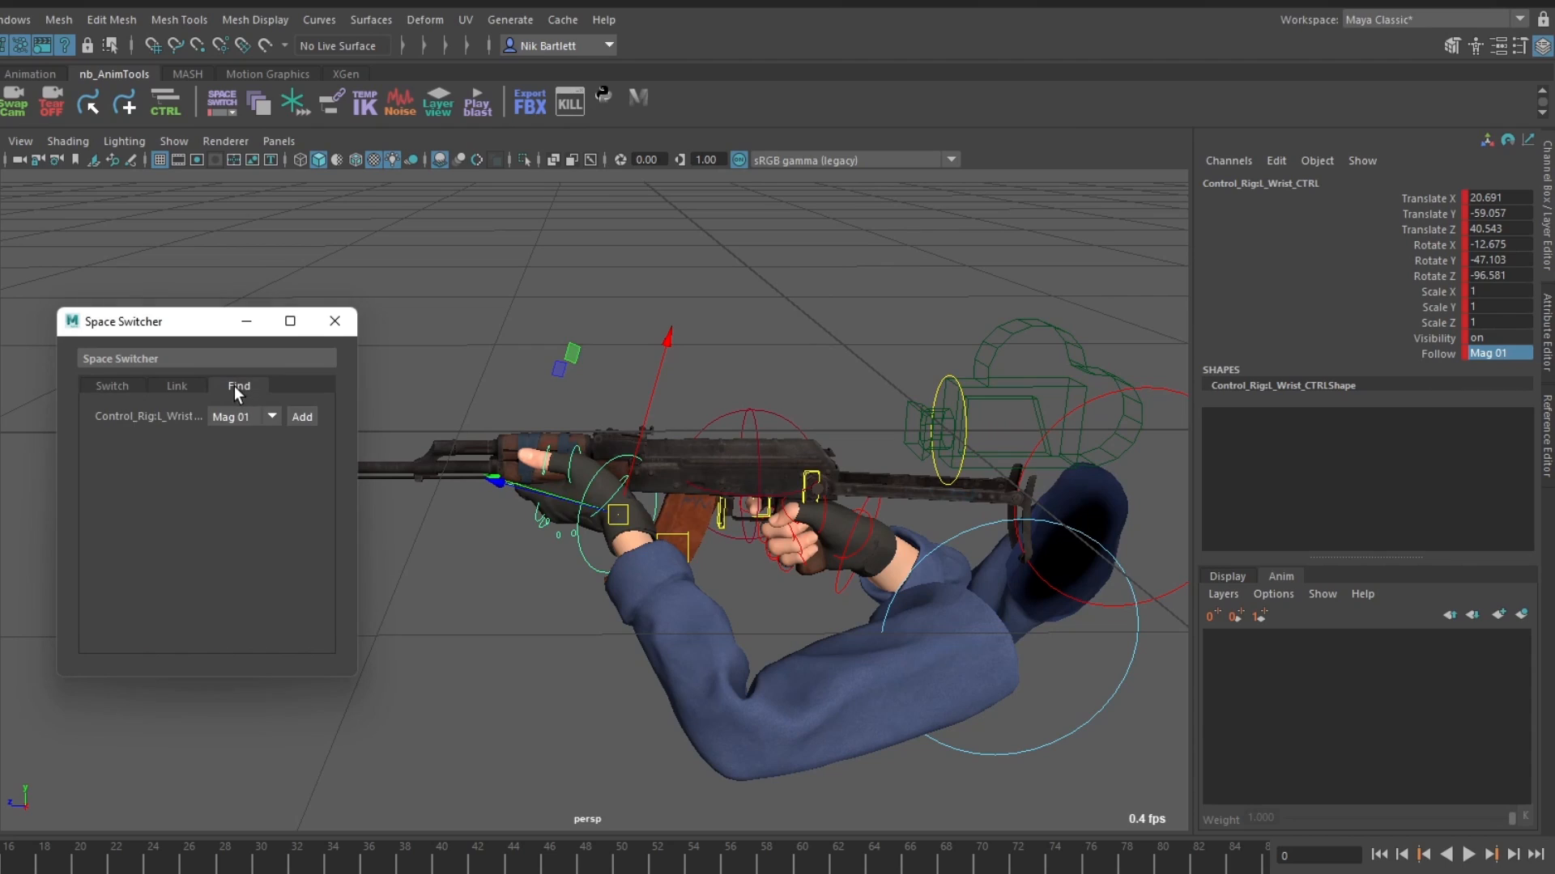
mouse_move(71, 481)
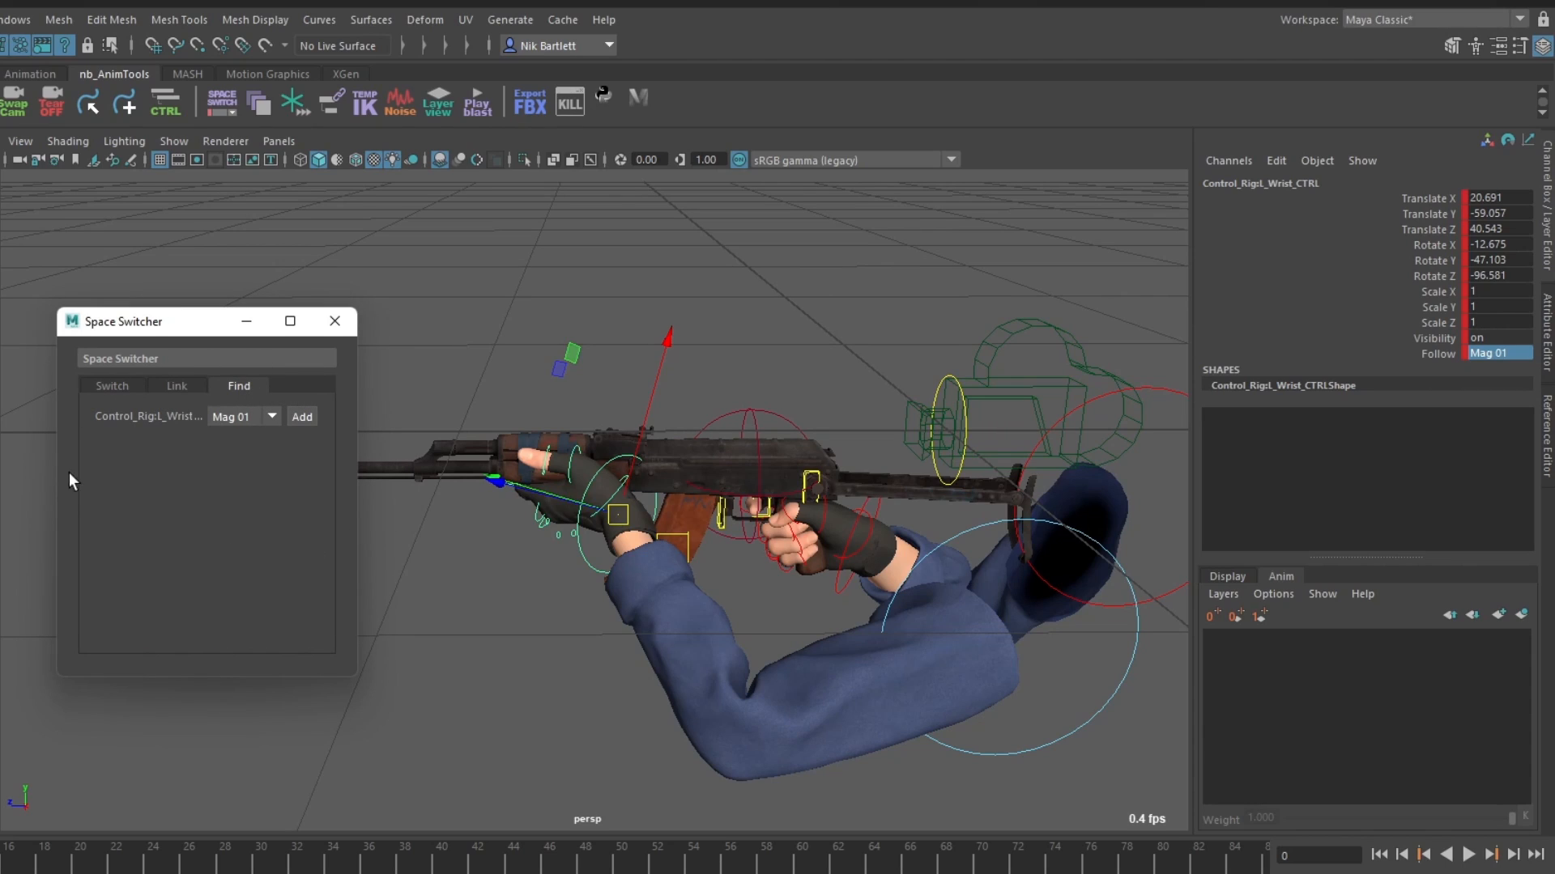
click(301, 416)
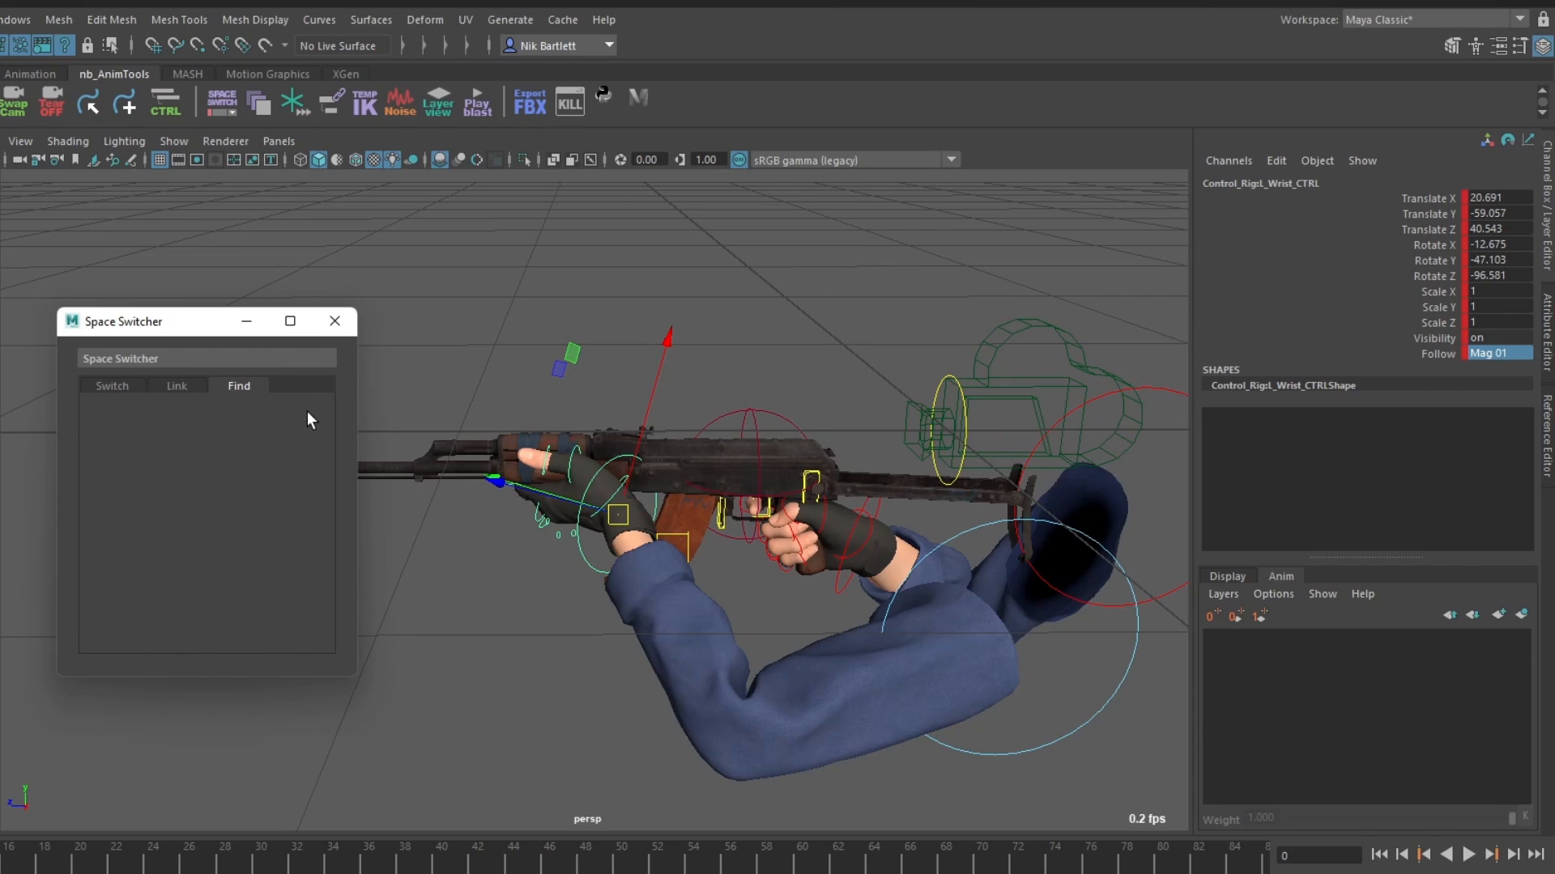
click(112, 387)
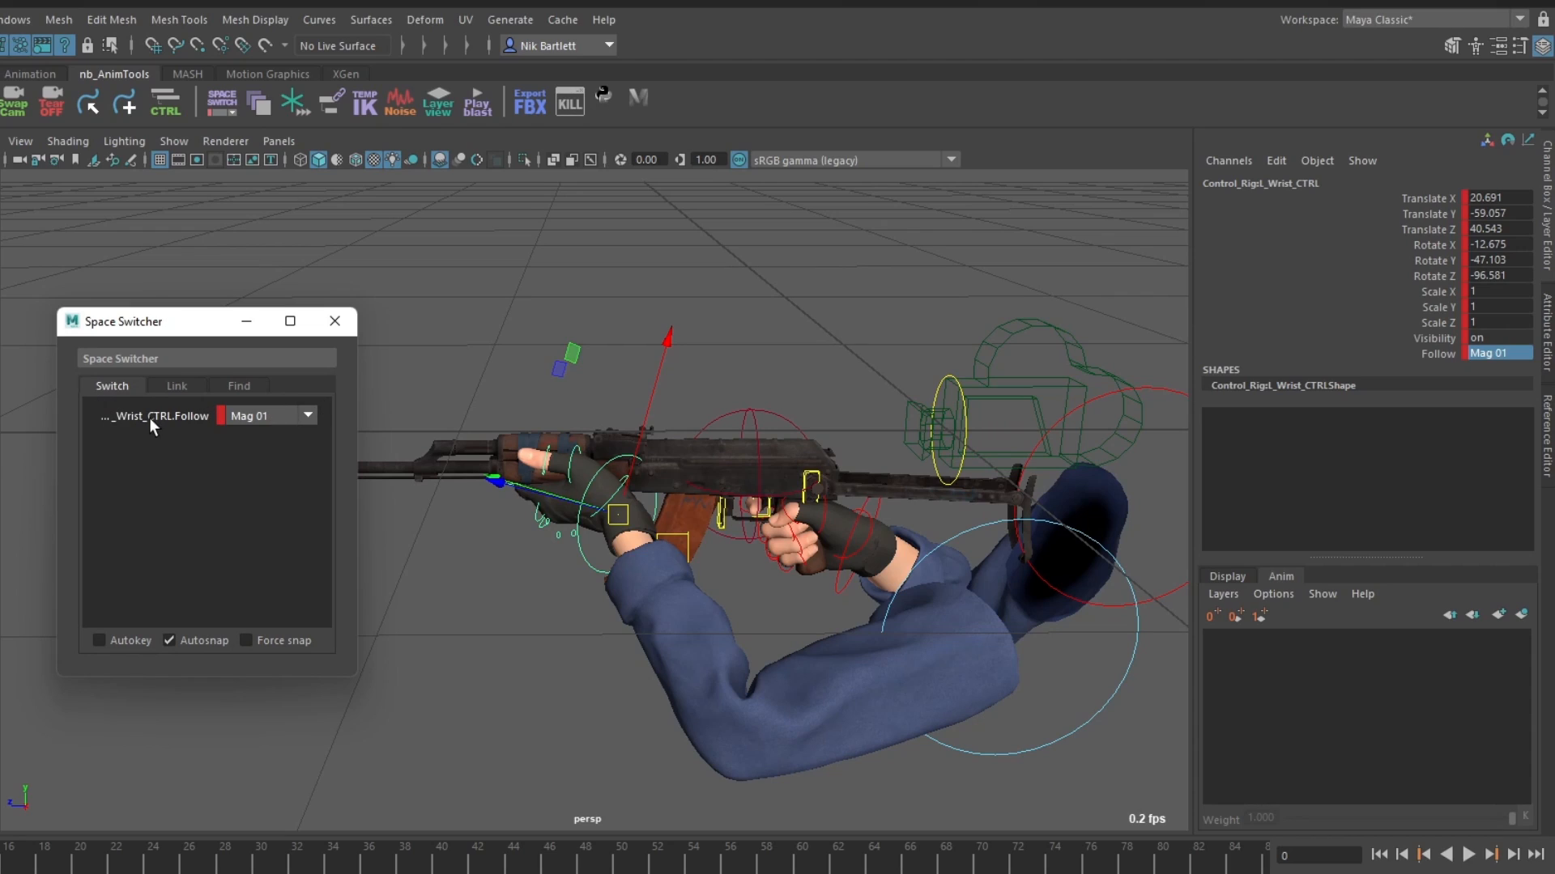
- Switch the wrist's Follow space from Mag 01 to Gun Master
click(265, 416)
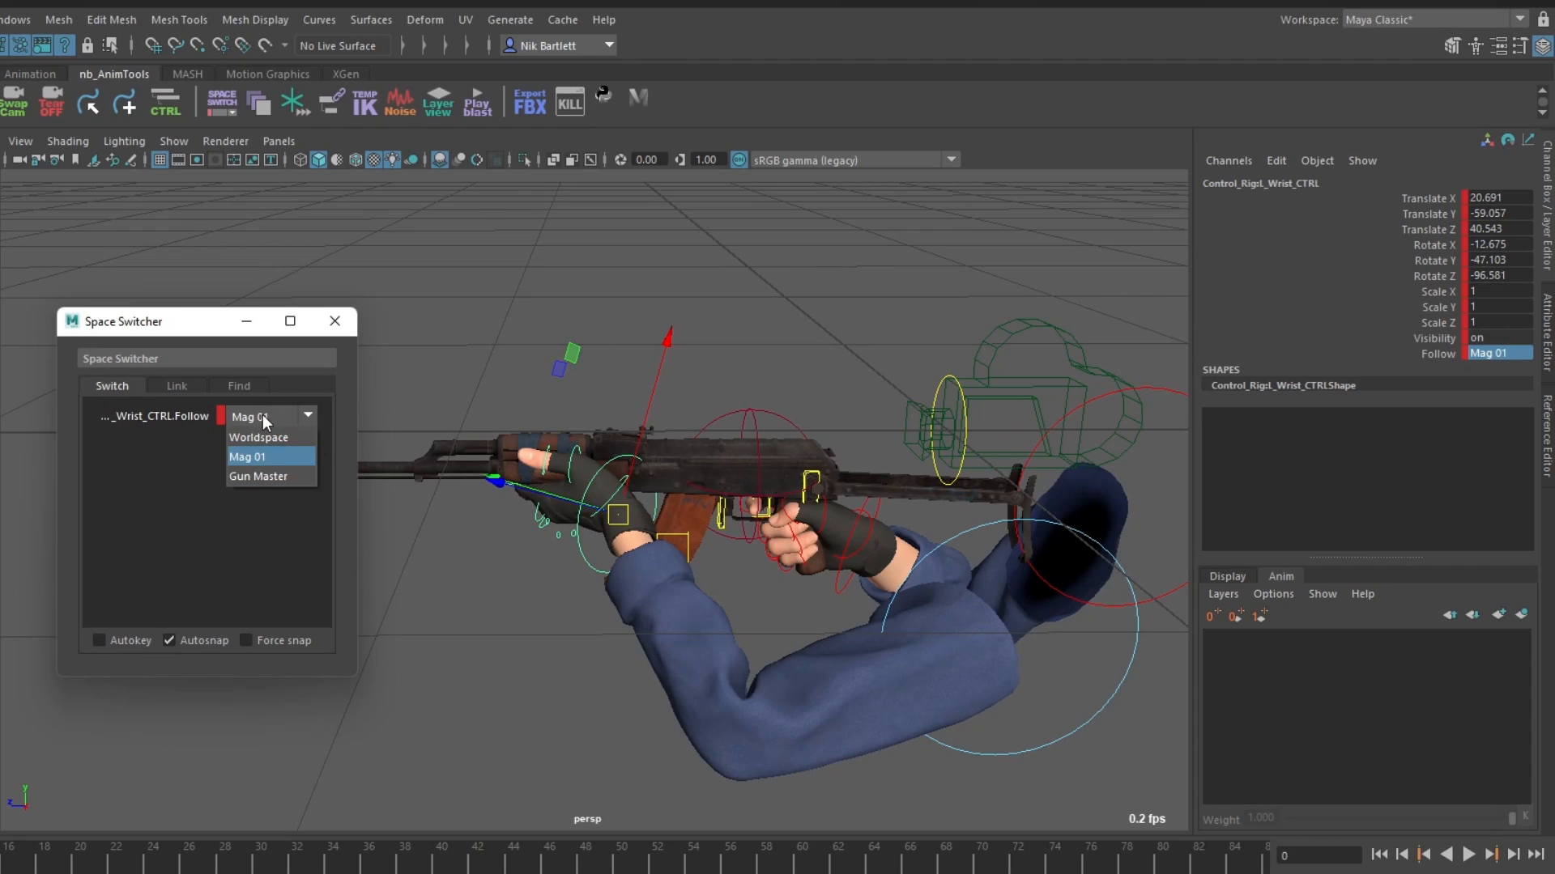
click(257, 476)
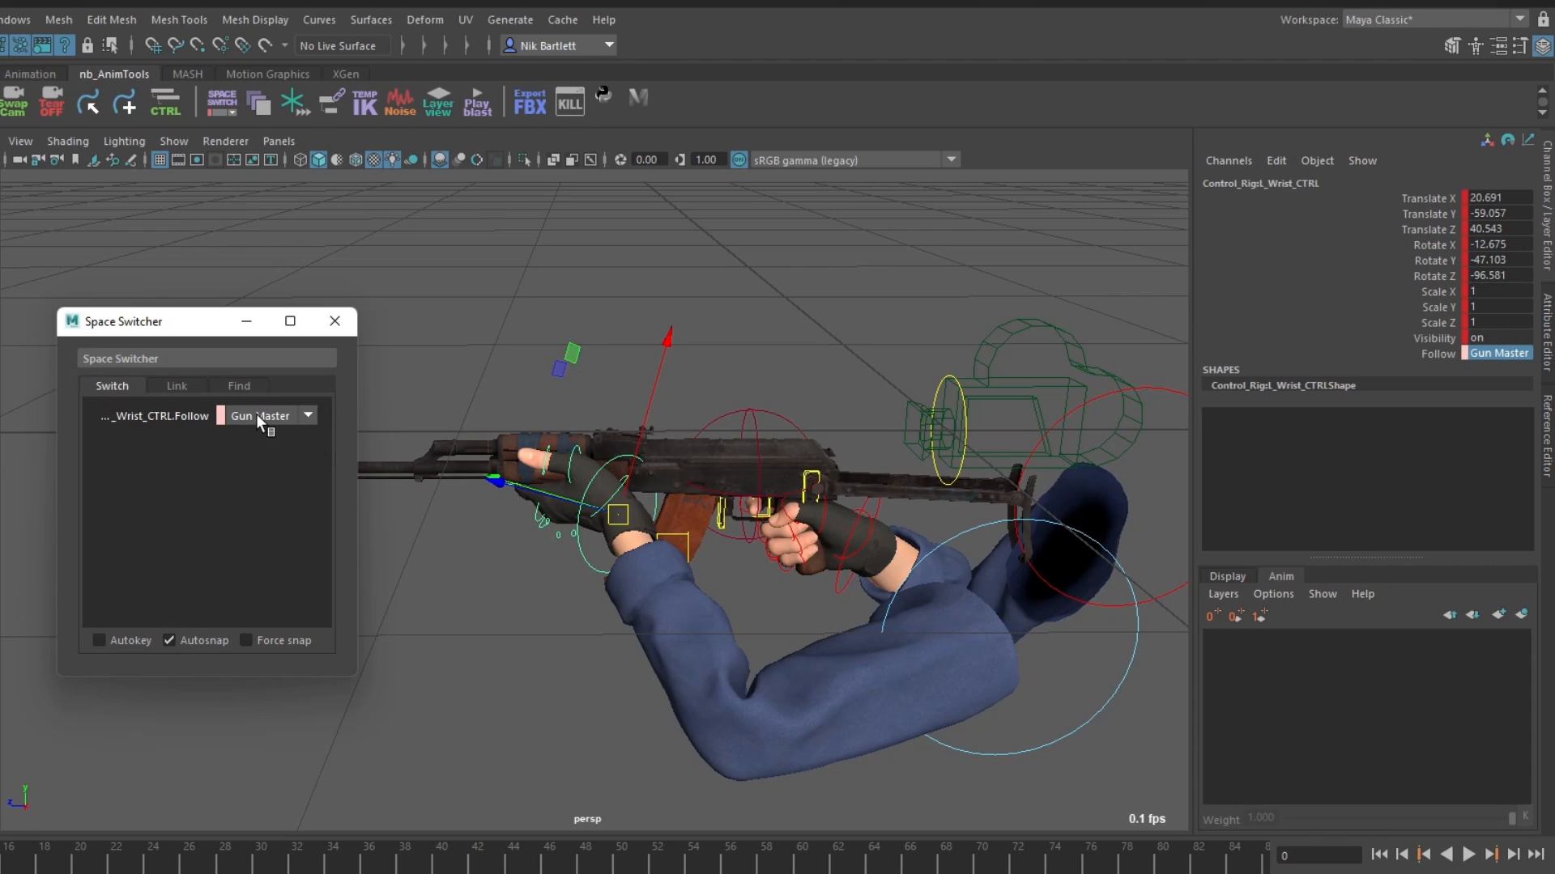
click(267, 416)
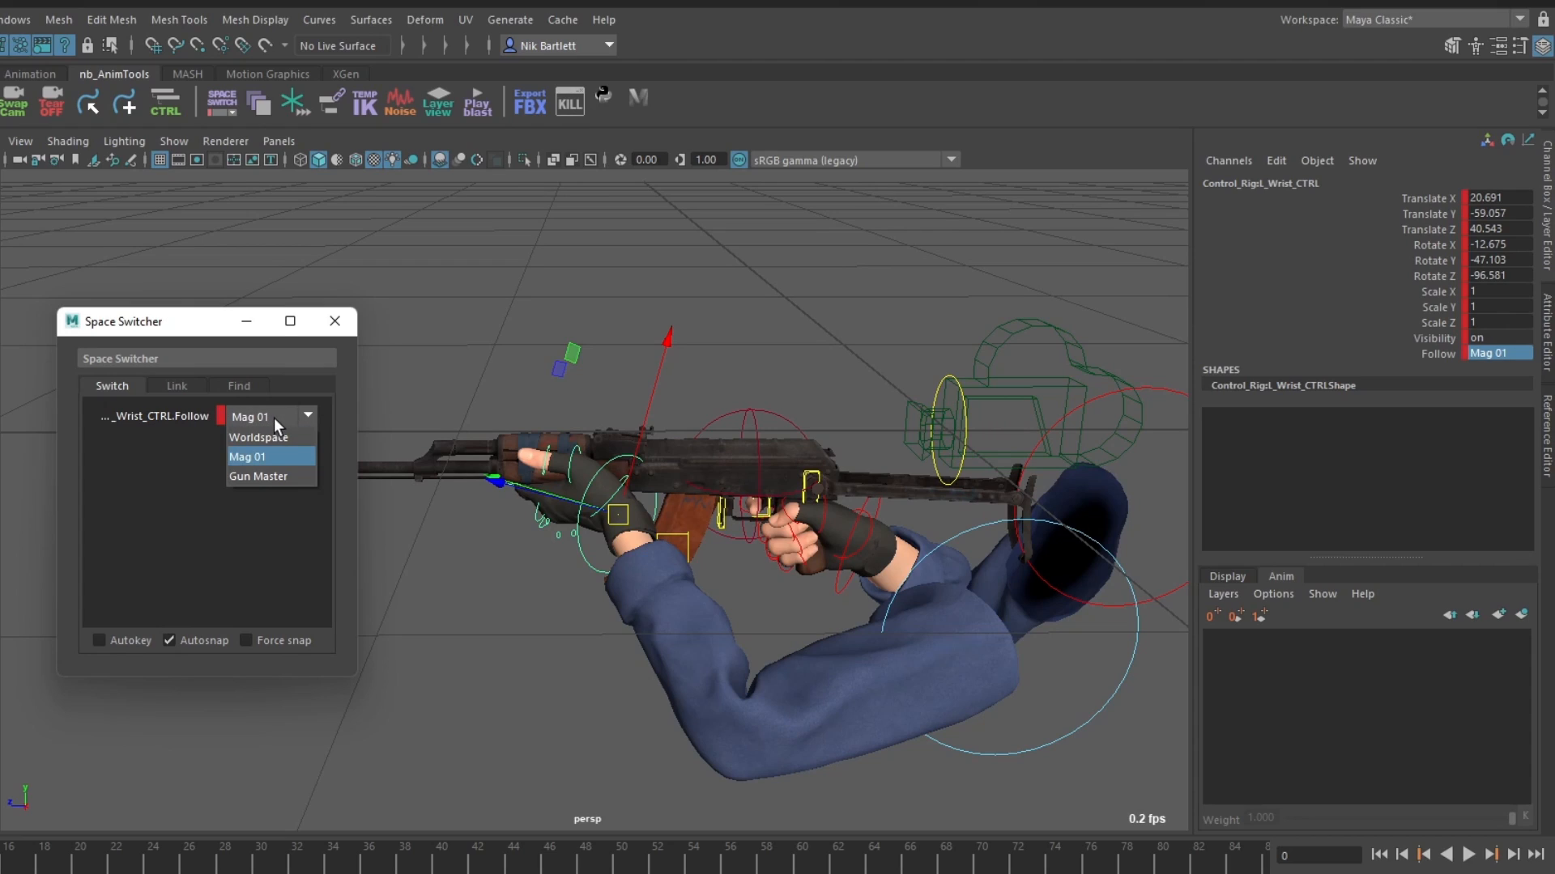
click(248, 457)
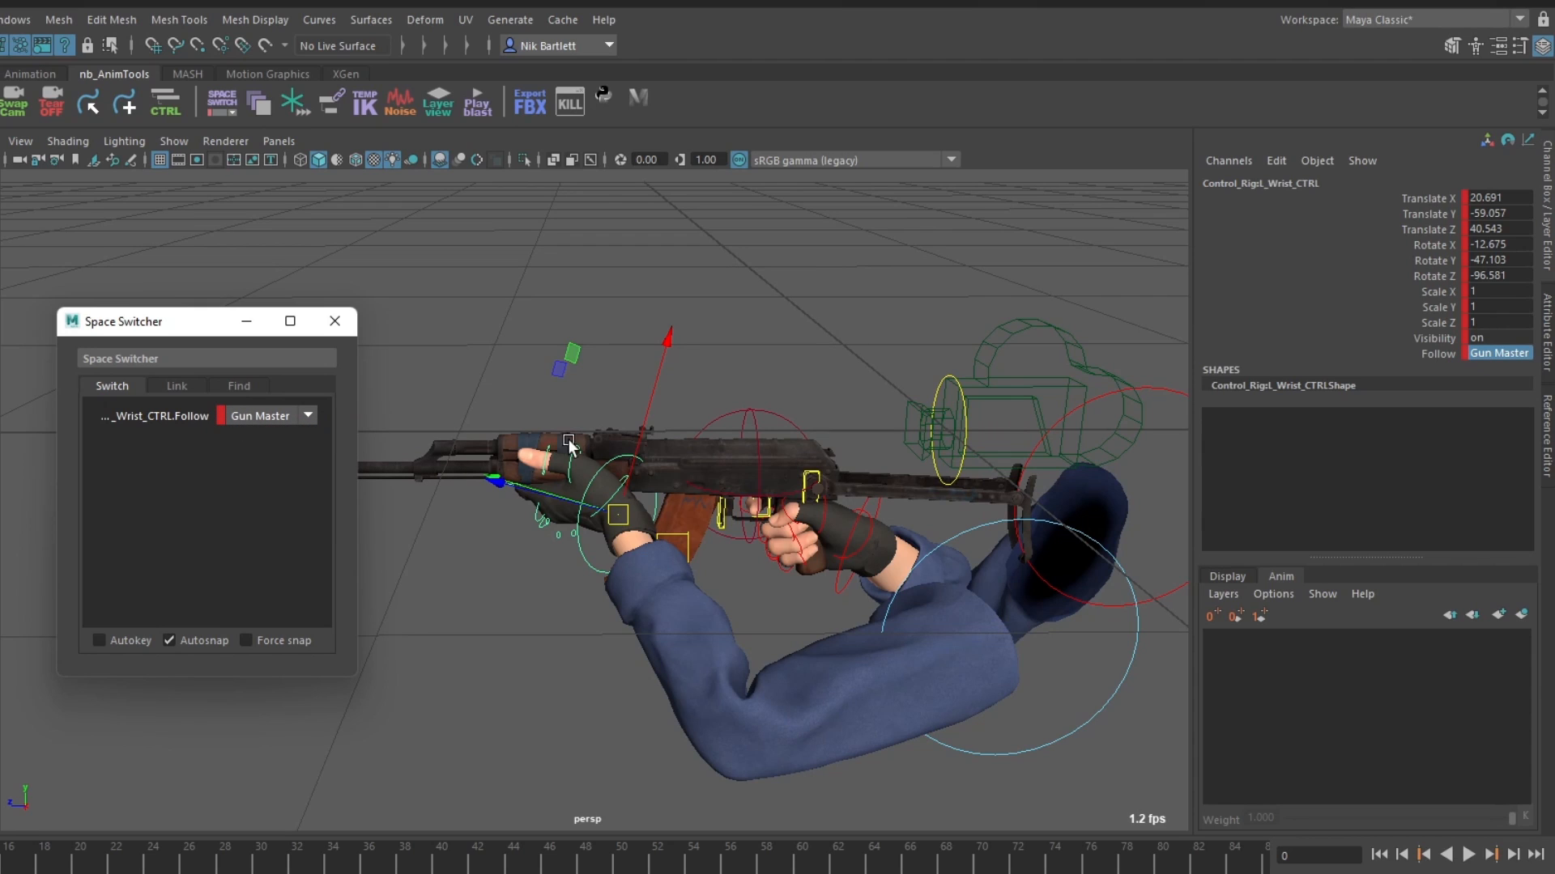
mouse_move(233, 464)
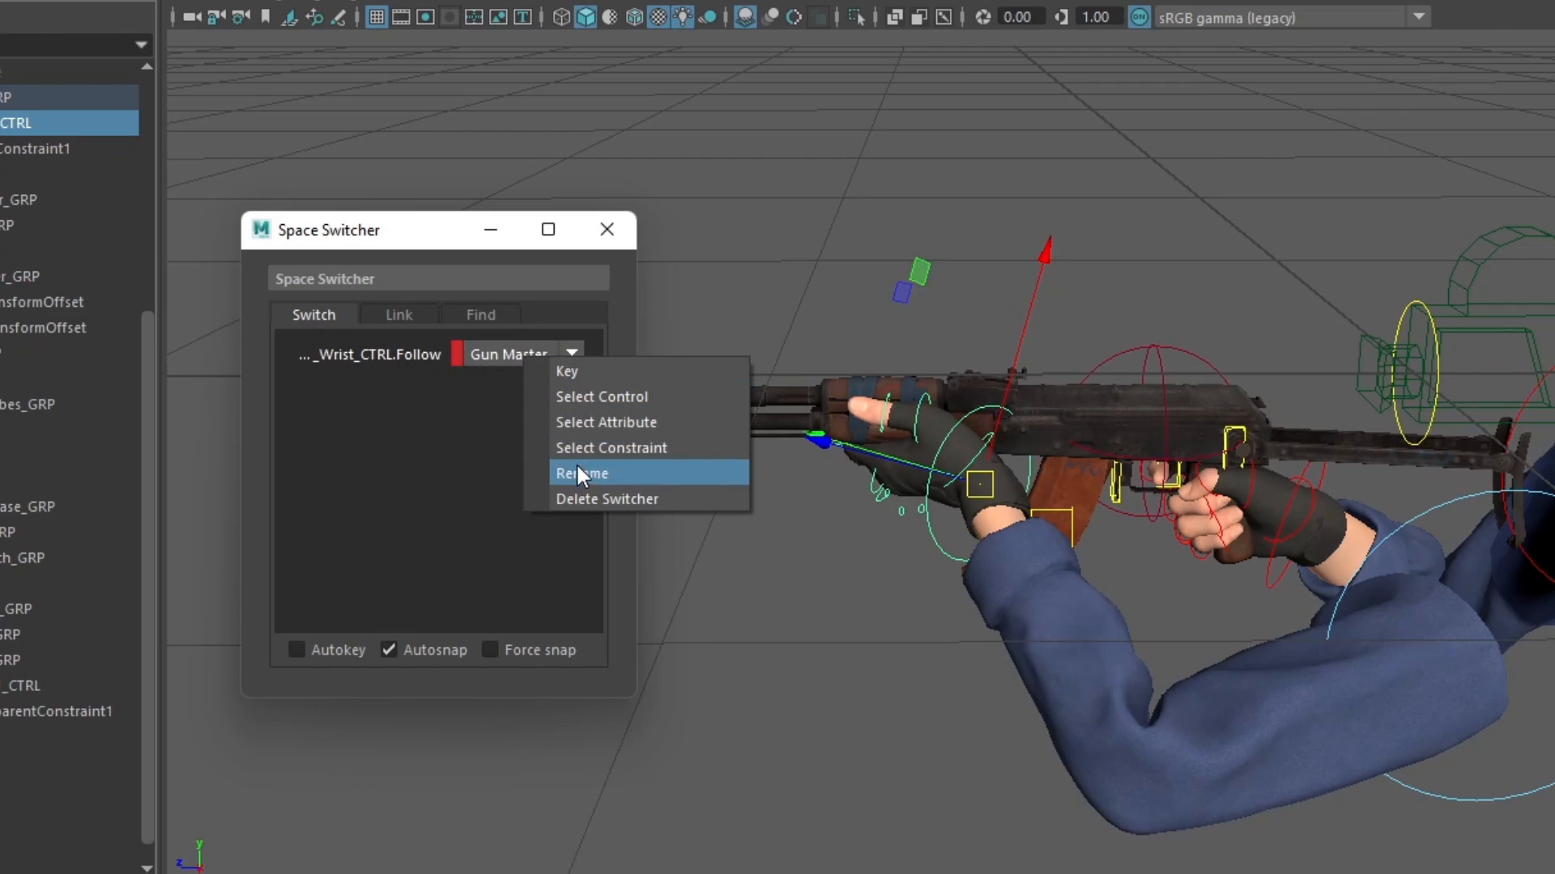
- Rename the wrist switcher to L Wrist and its Gun Master space to Gun Body
click(582, 472)
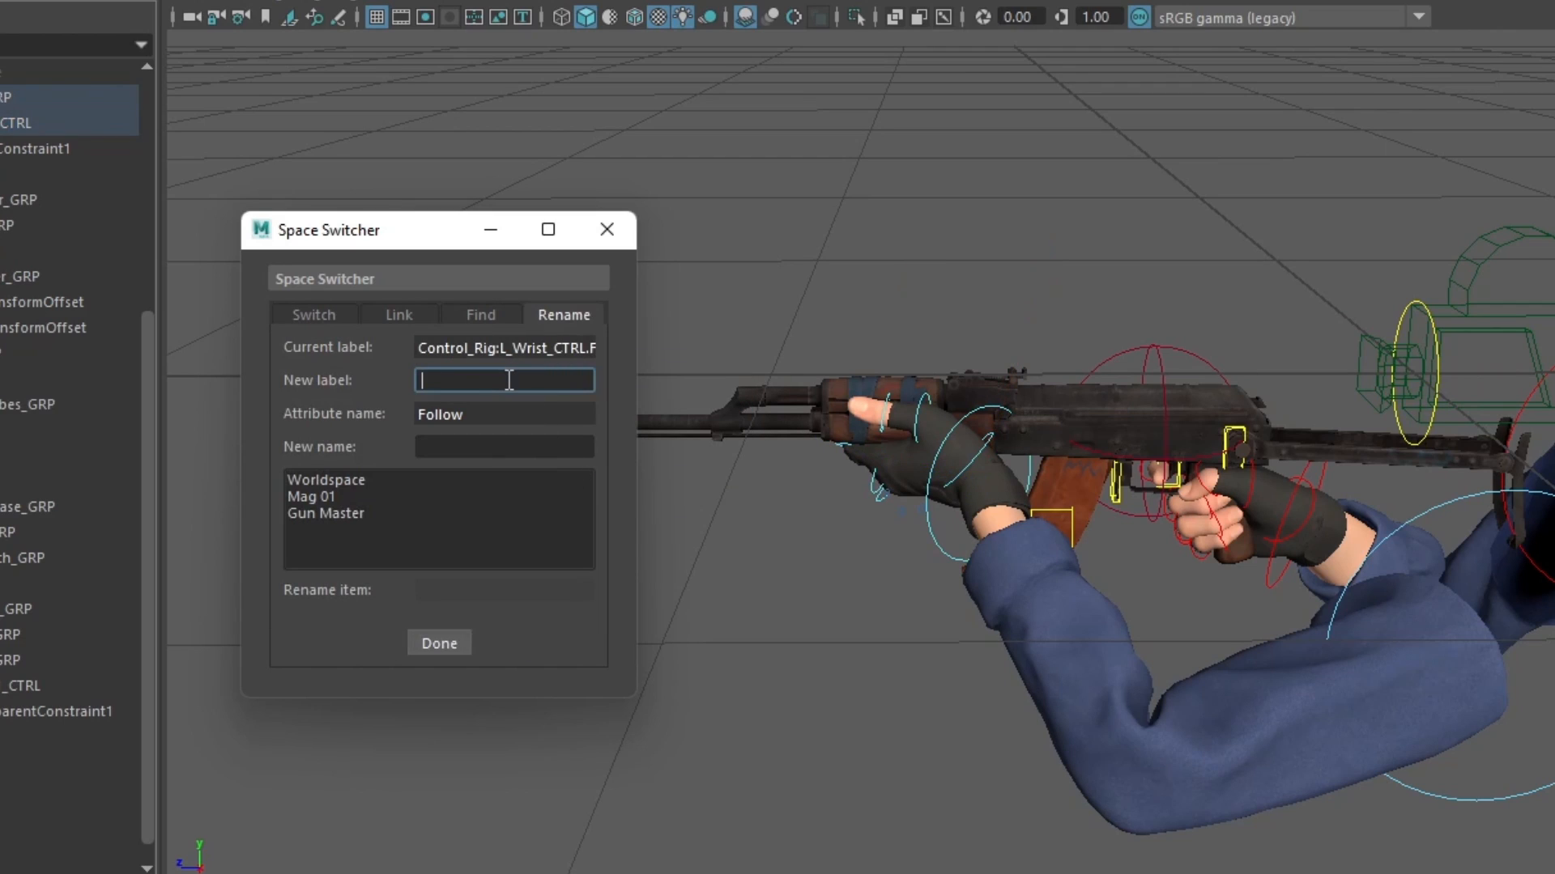
text(L)
click(505, 589)
text(Mag 02)
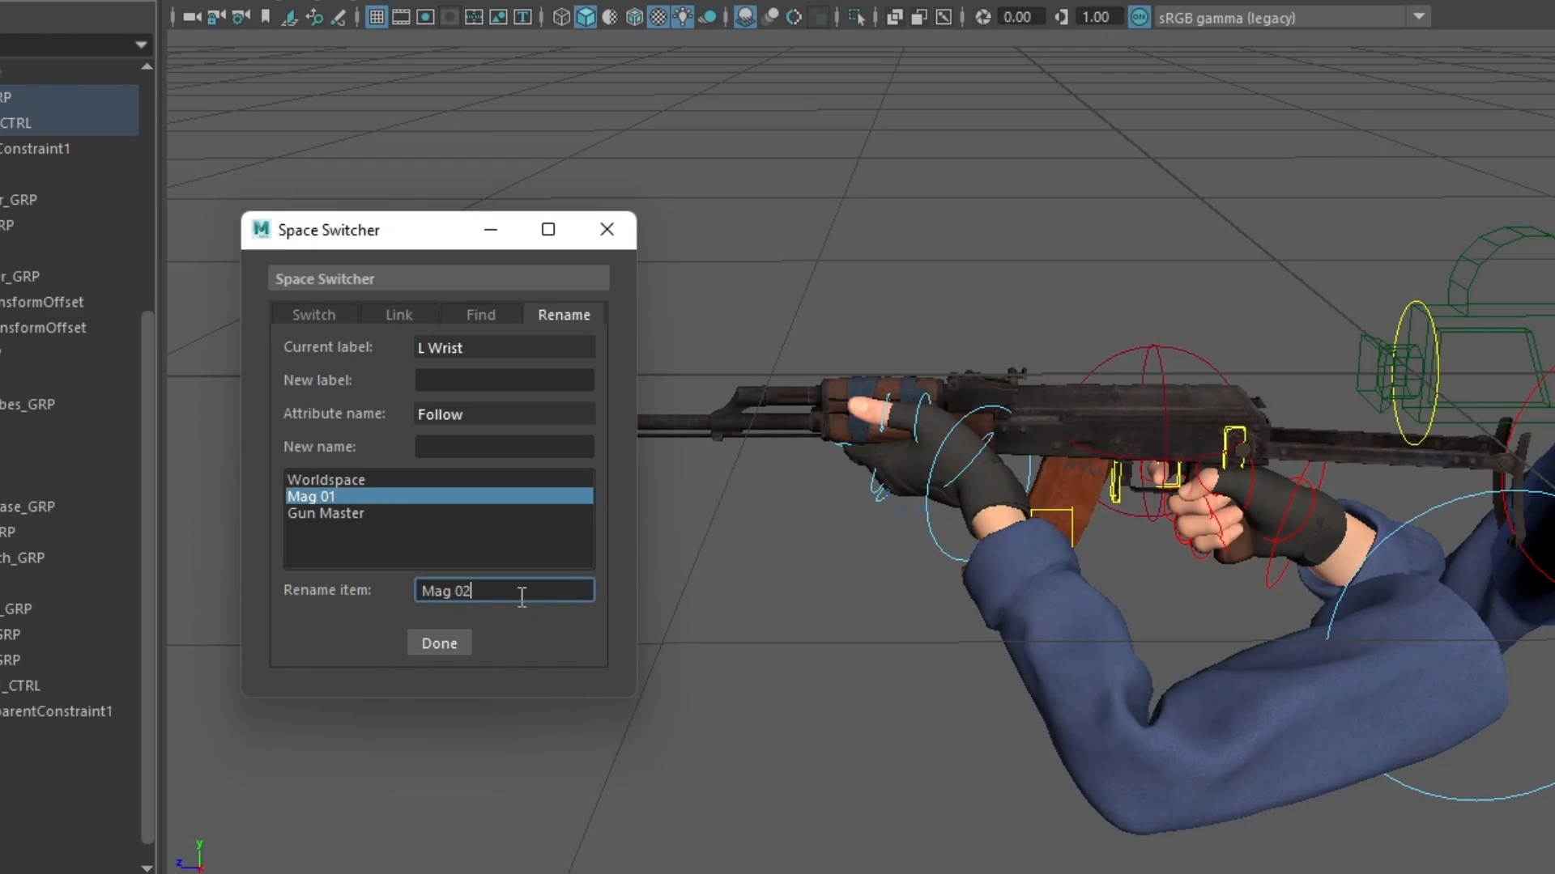
click(325, 513)
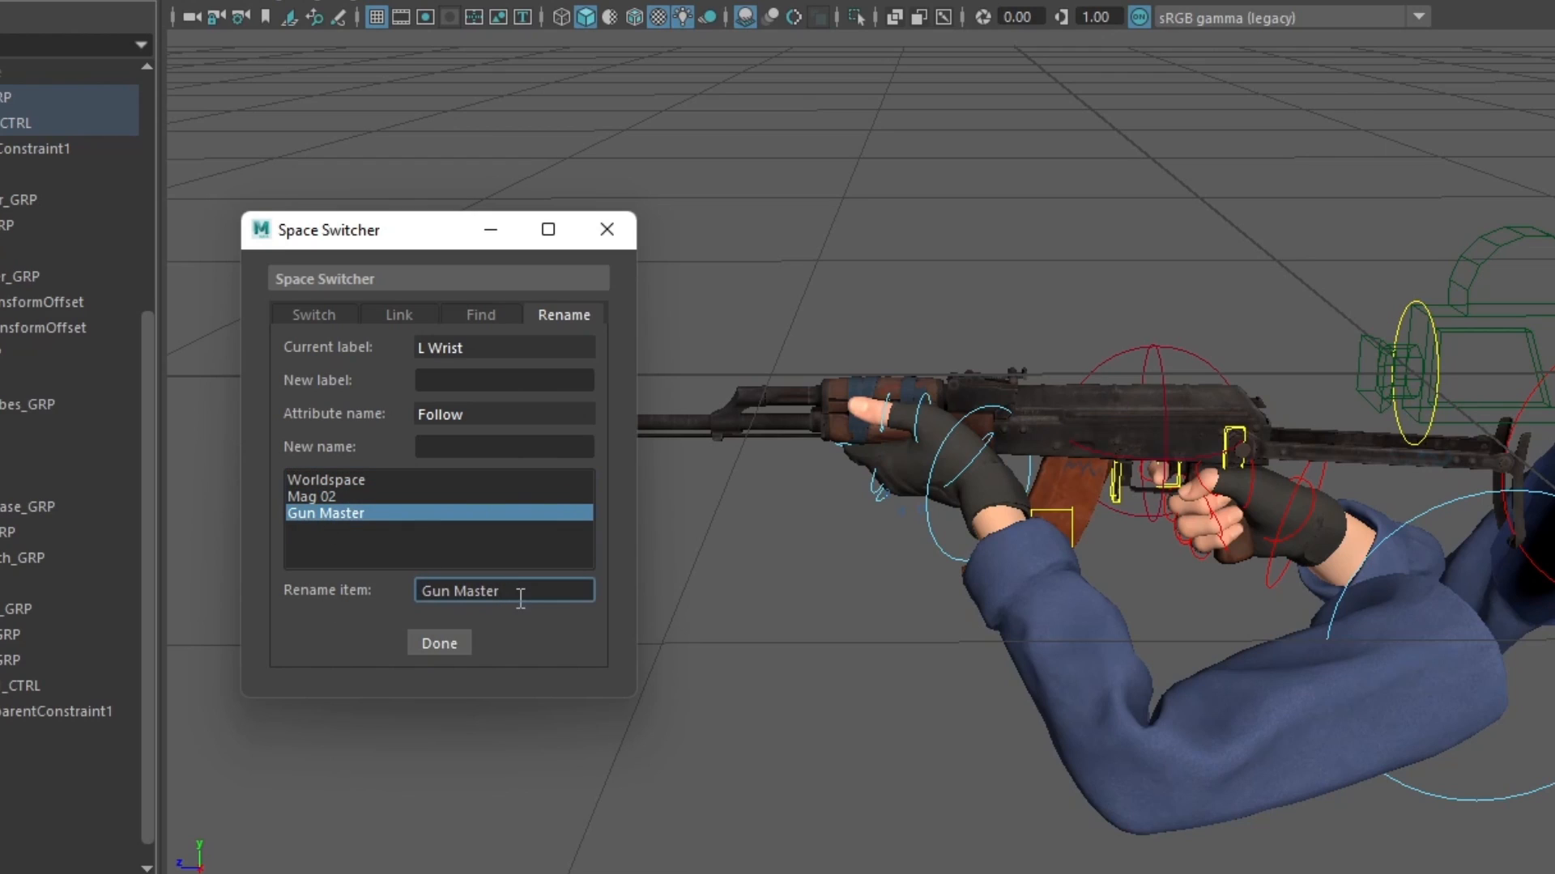
text(Gun B)
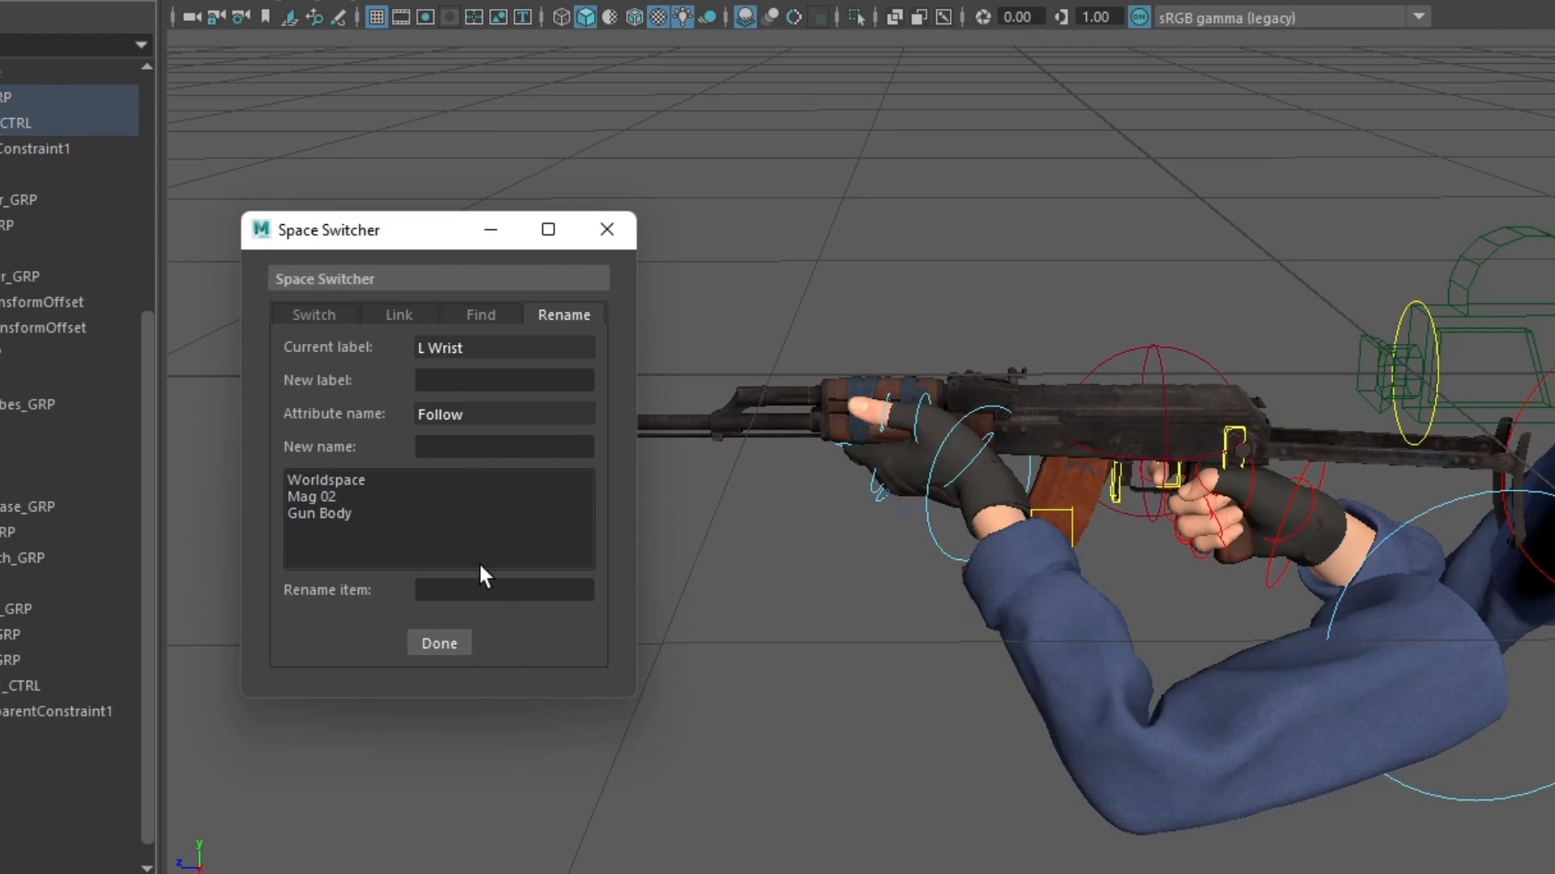
- Set the L Wrist switcher to follow Mag 02 with Autokey and Autosnap, then rewind to frame one
click(312, 314)
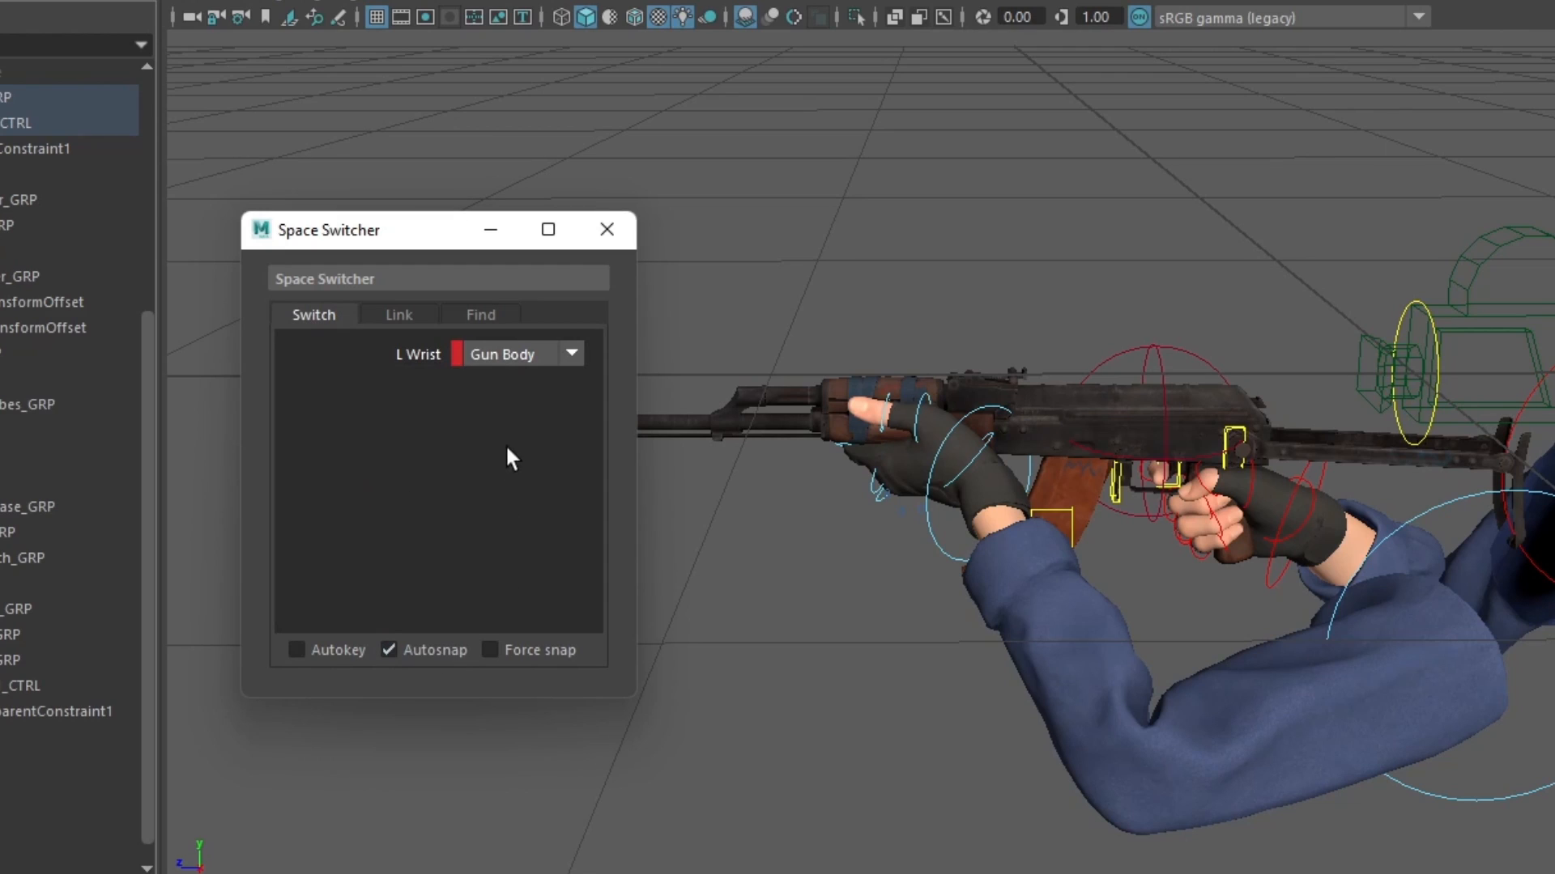
mouse_move(377, 453)
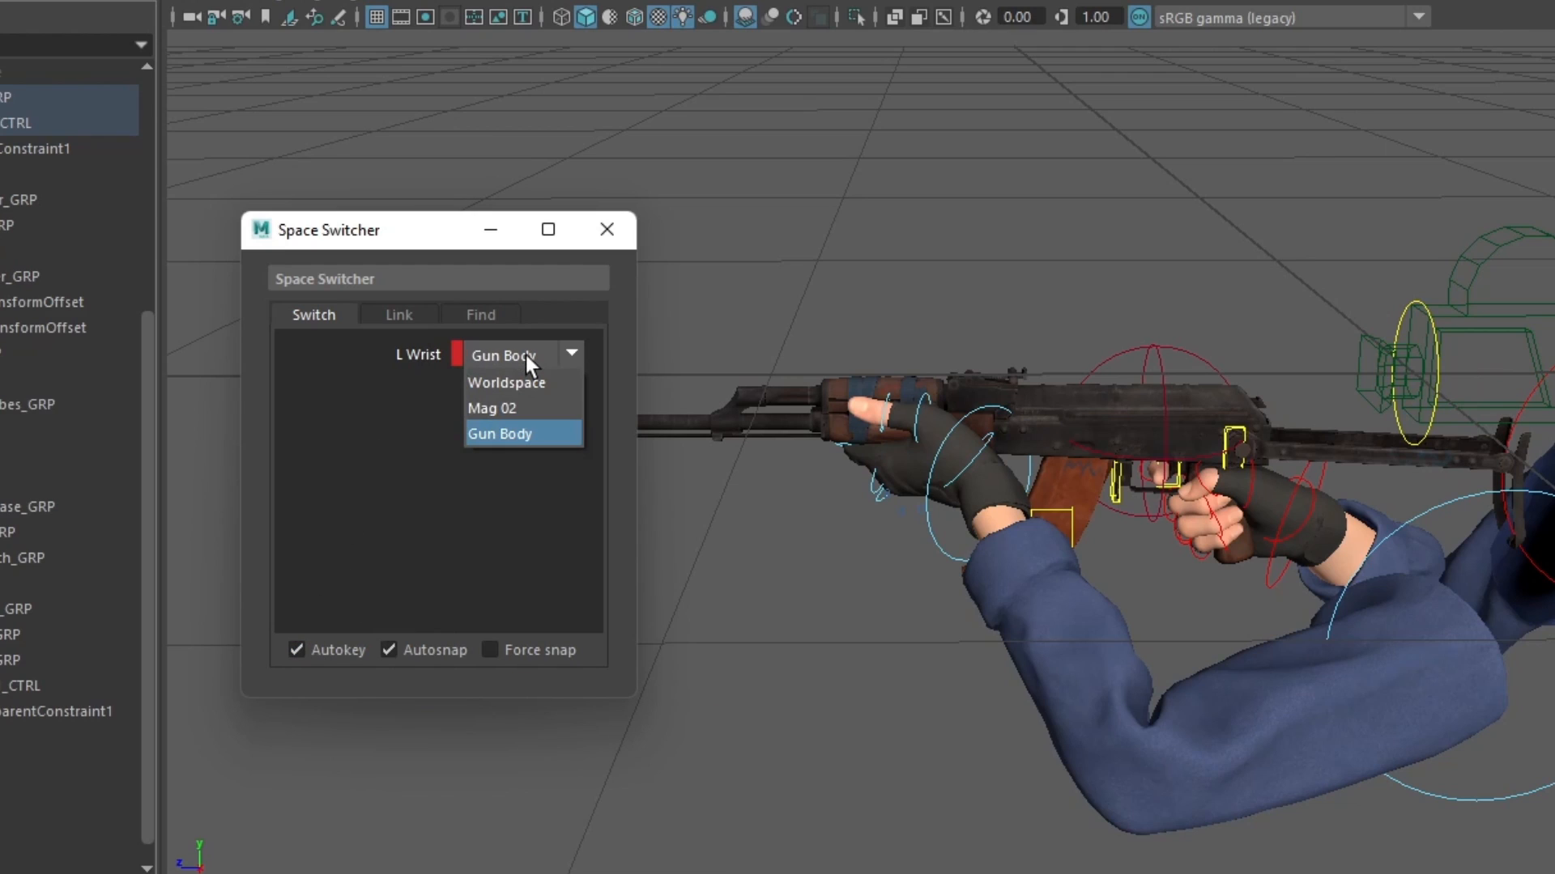
click(493, 408)
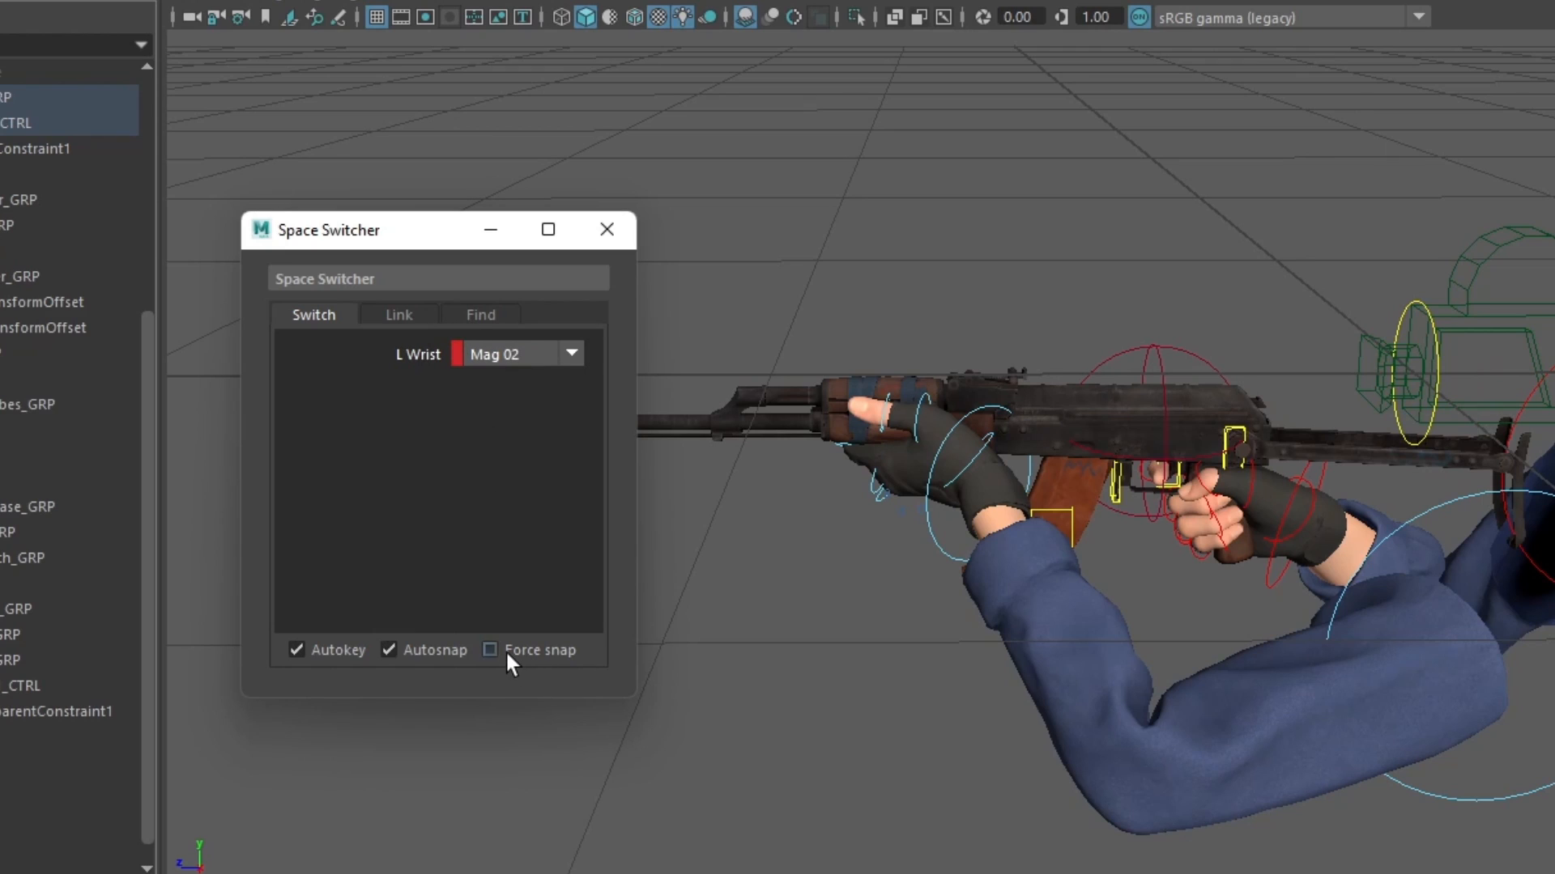
mouse_move(510, 664)
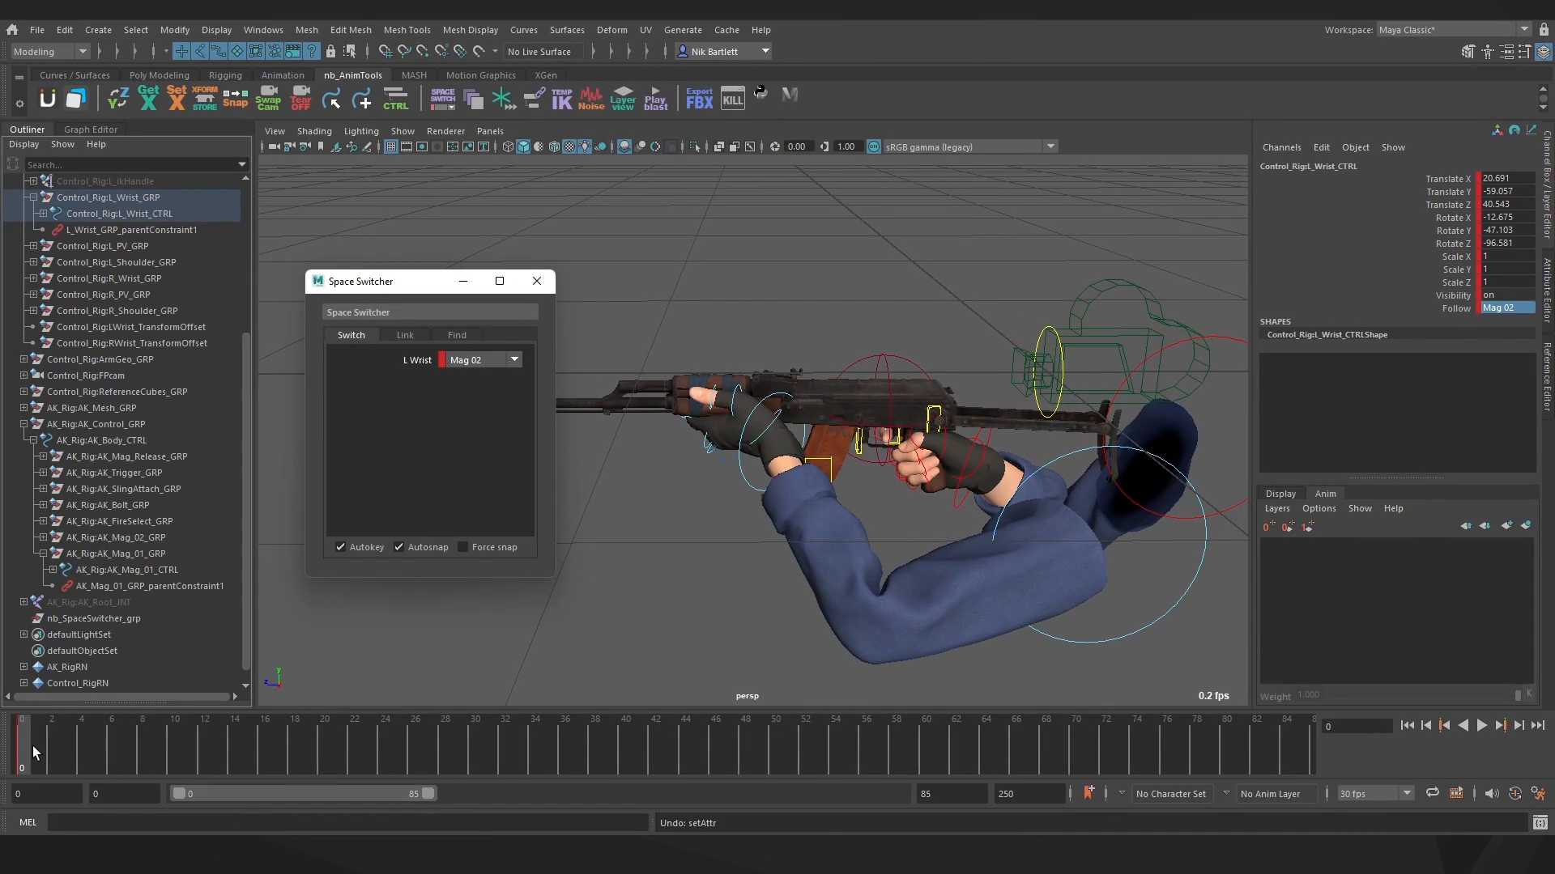
click(513, 360)
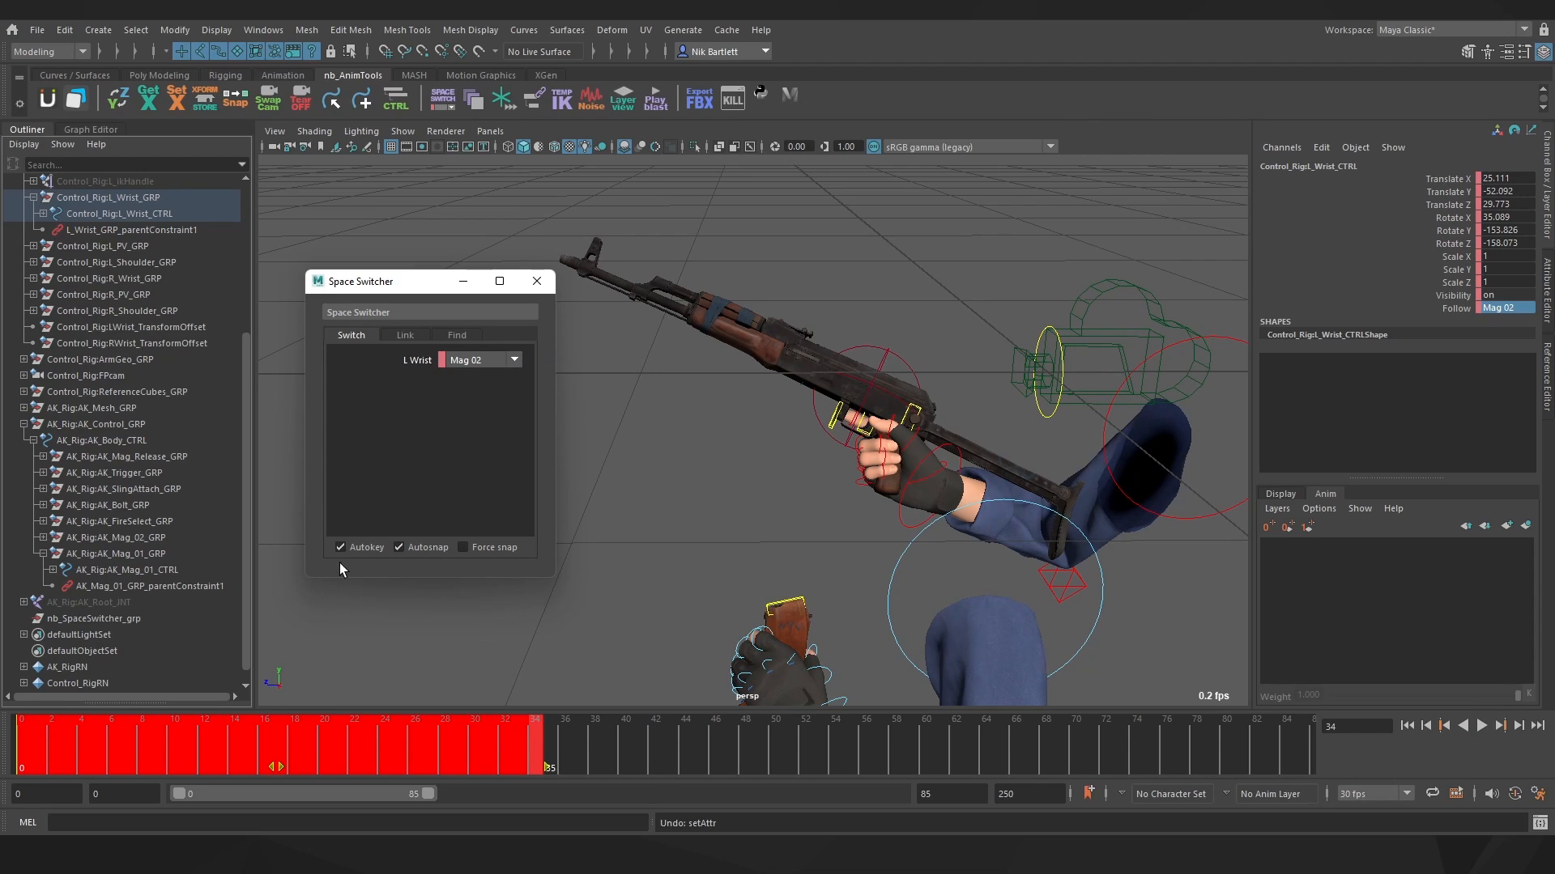
mouse_move(578, 750)
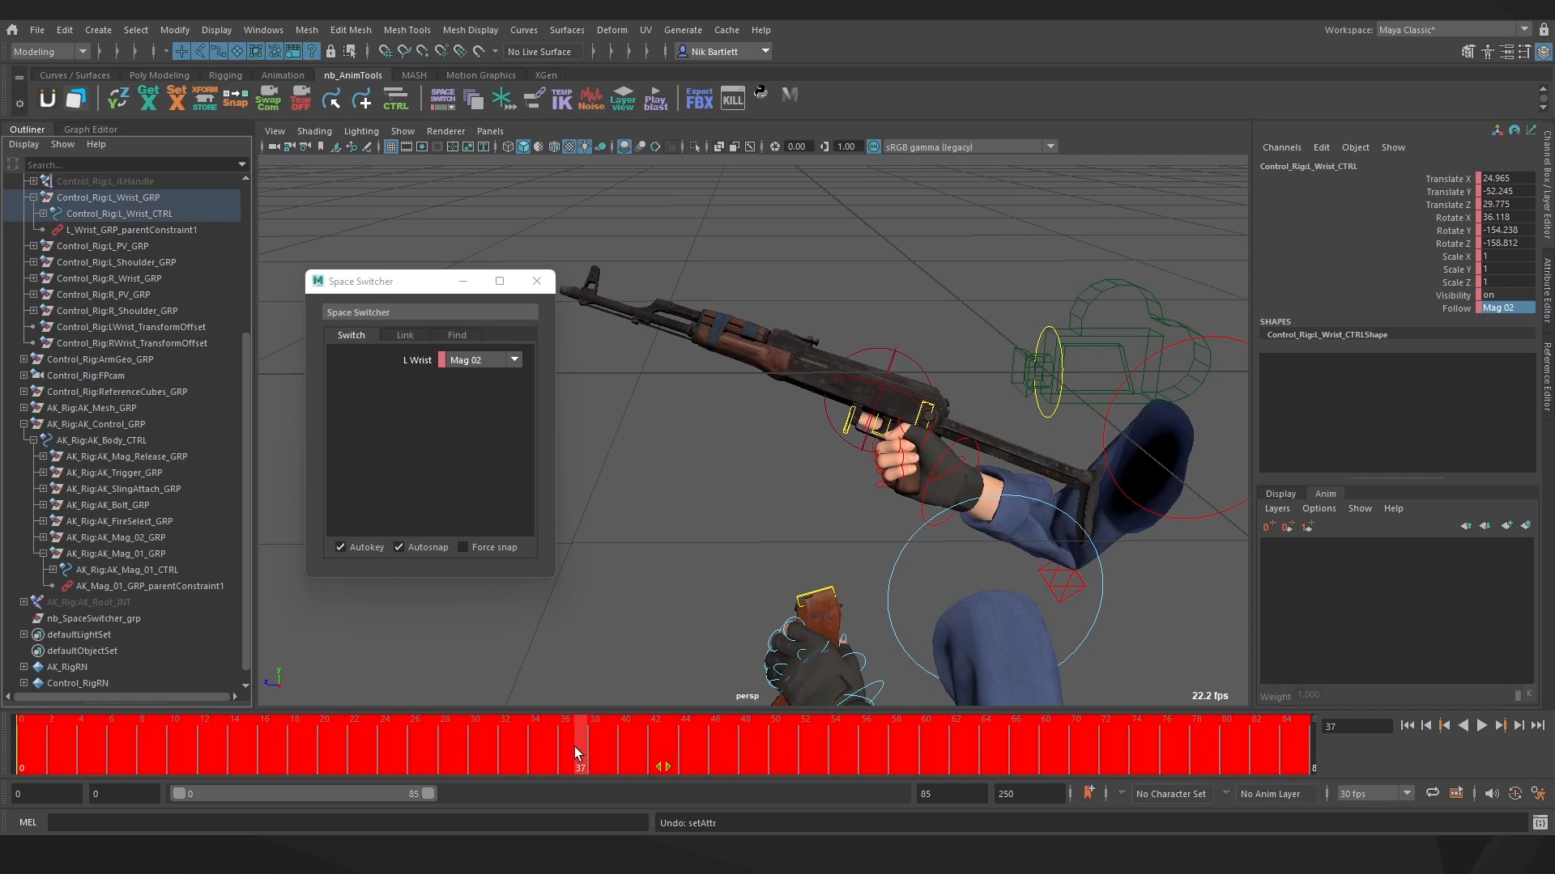
mouse_move(648, 492)
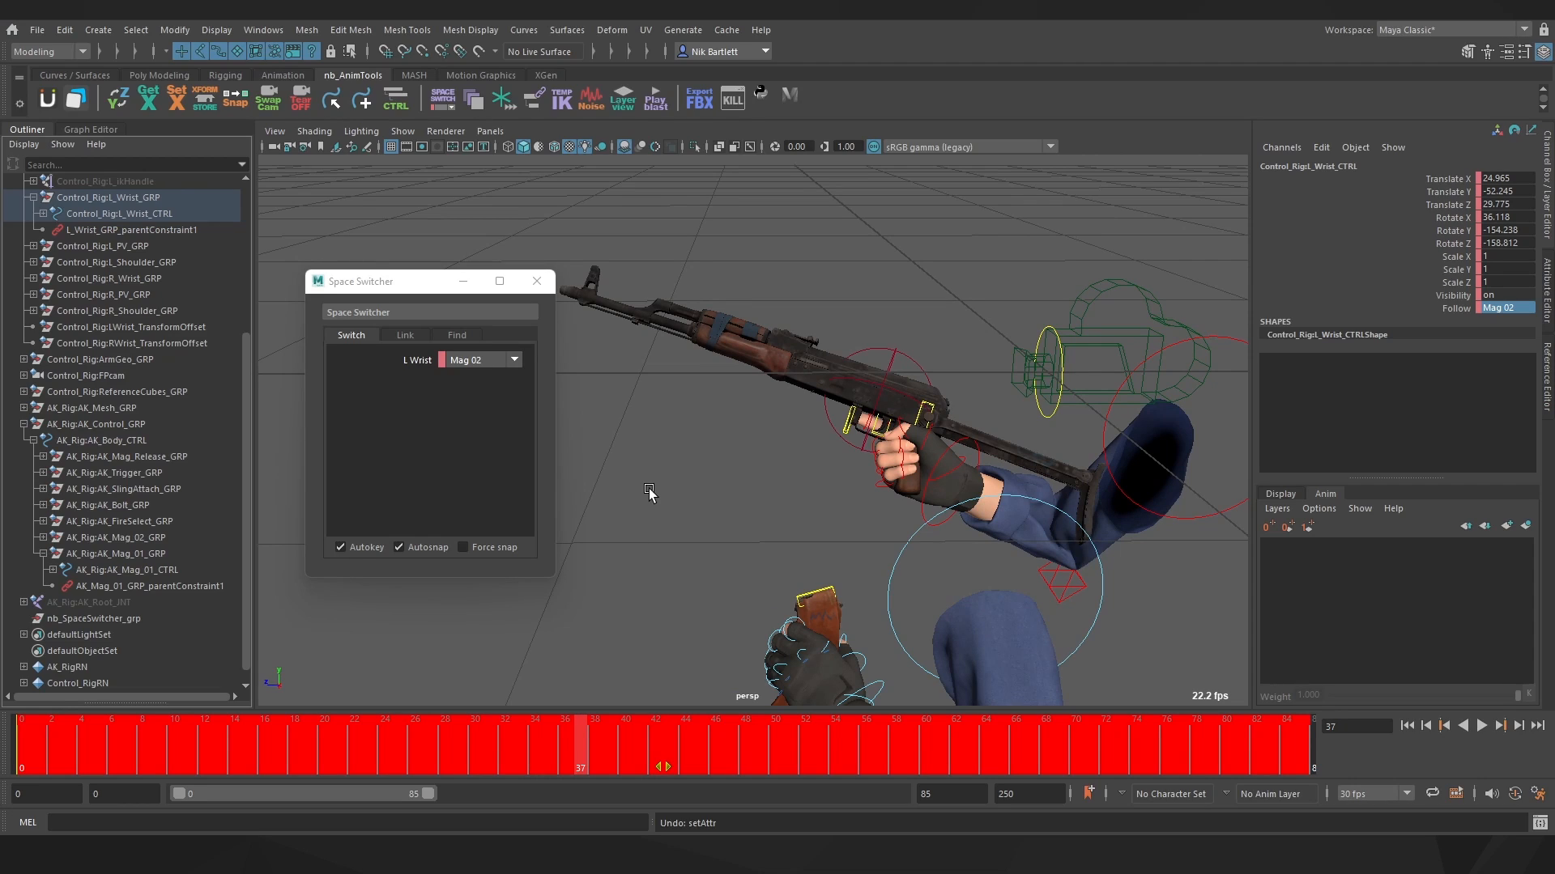
mouse_move(722, 462)
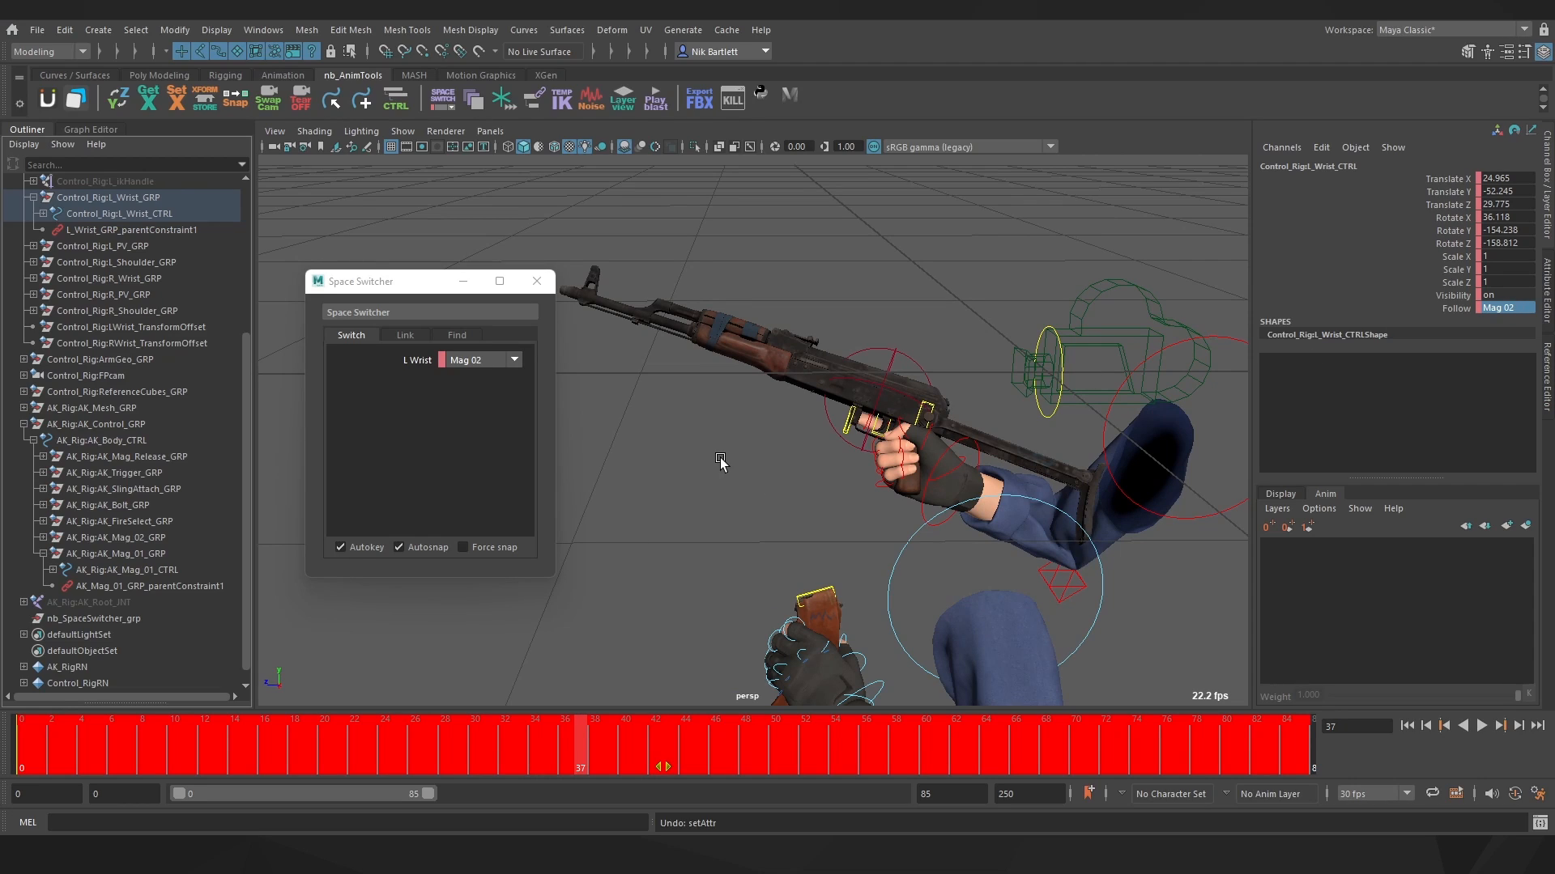
- Load AK_Mag_01_CTRL and AK_Mag_01_GRP_parentConstraint1 into the Link tab's control and constraint fields
click(127, 568)
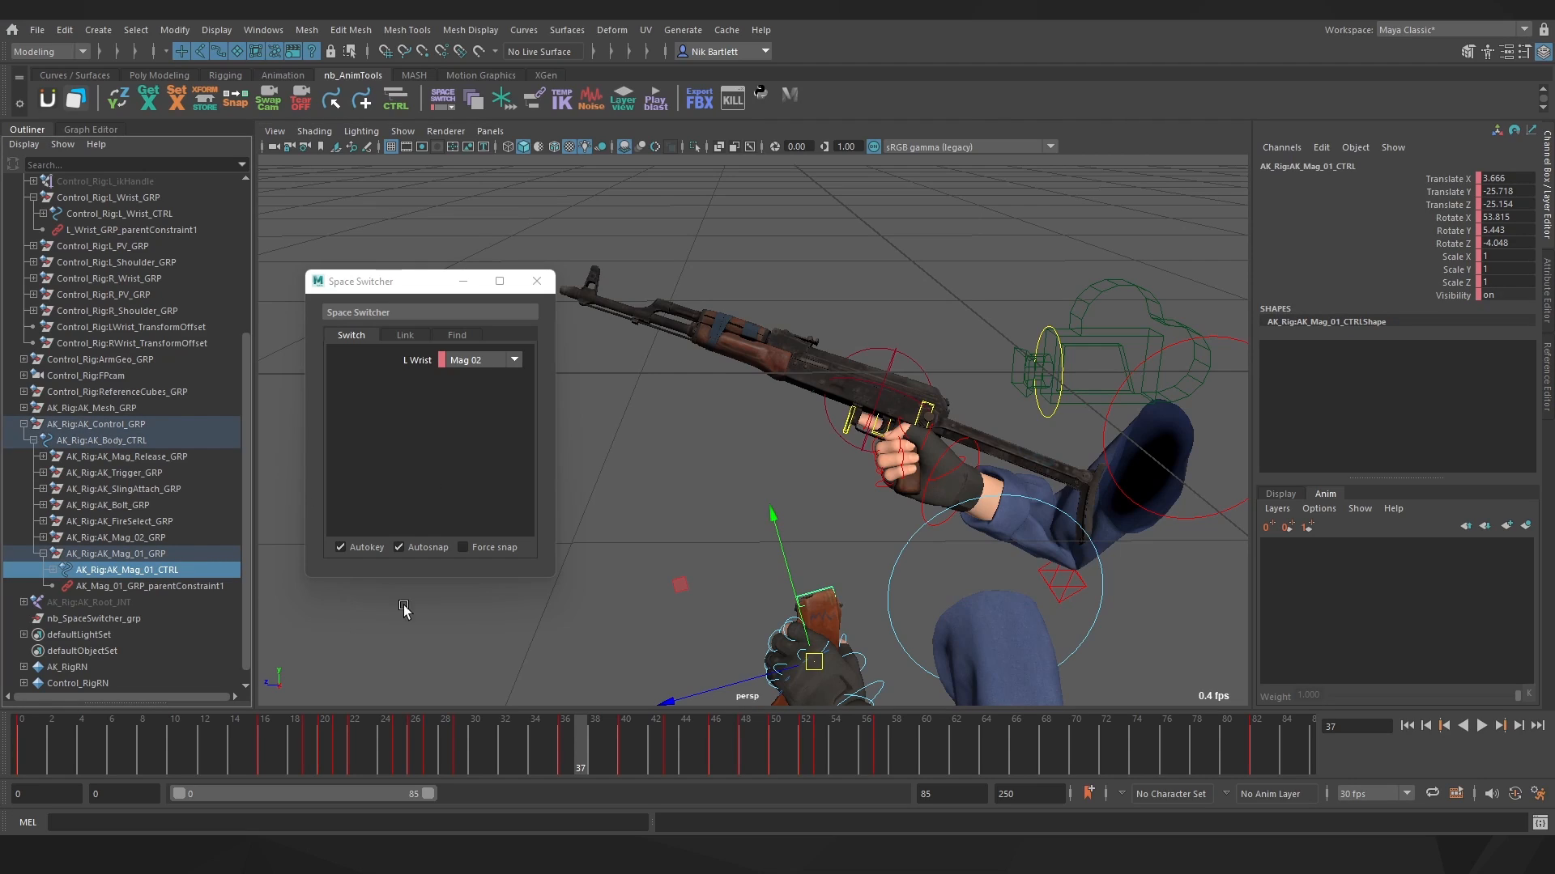
mouse_move(189, 589)
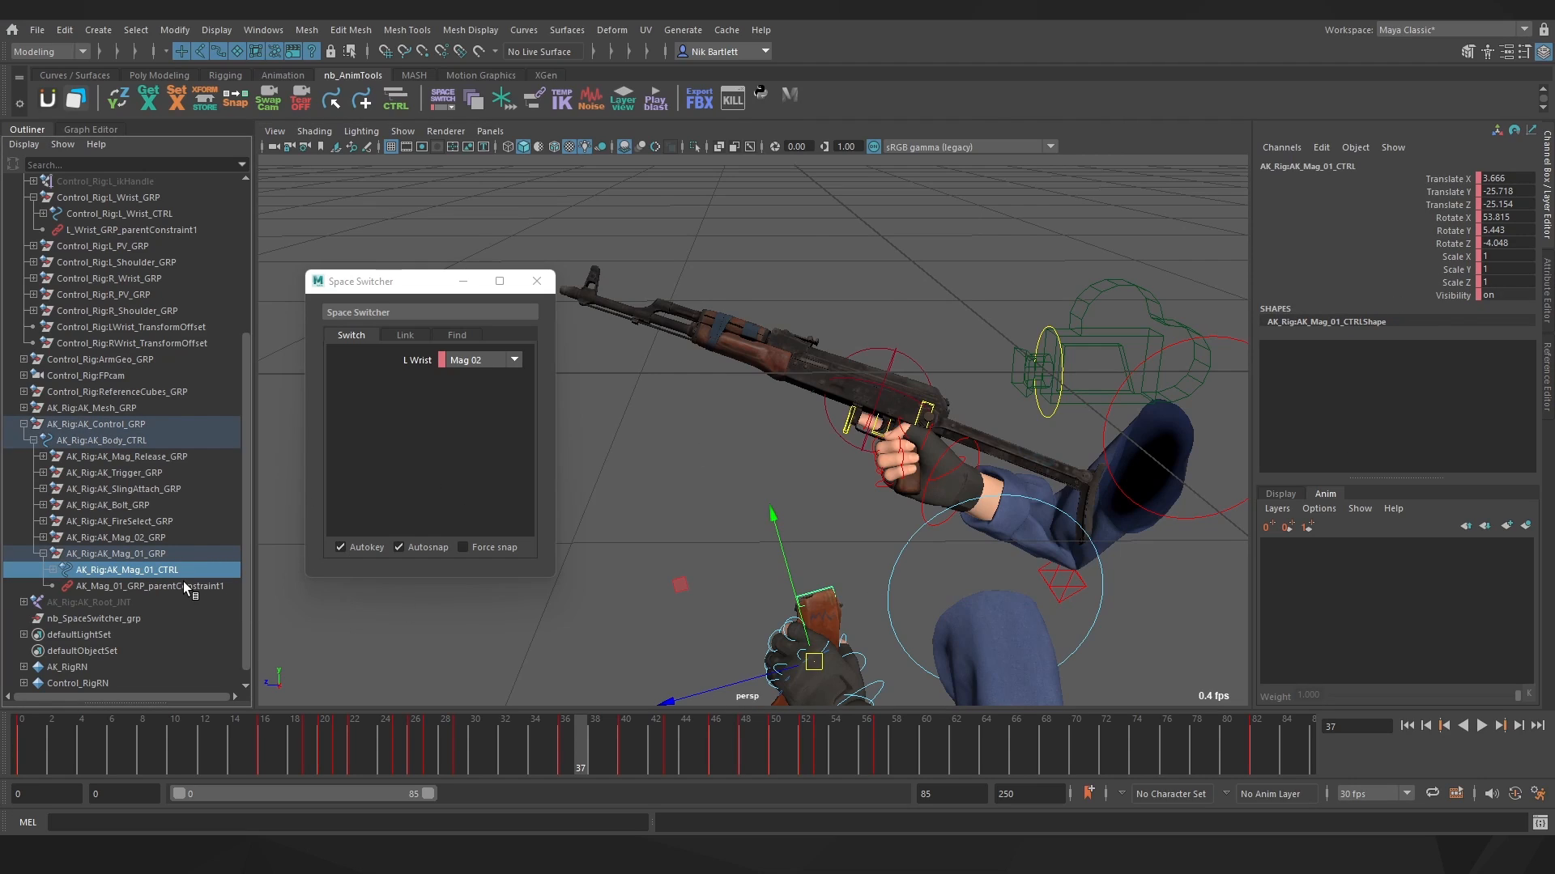
click(149, 587)
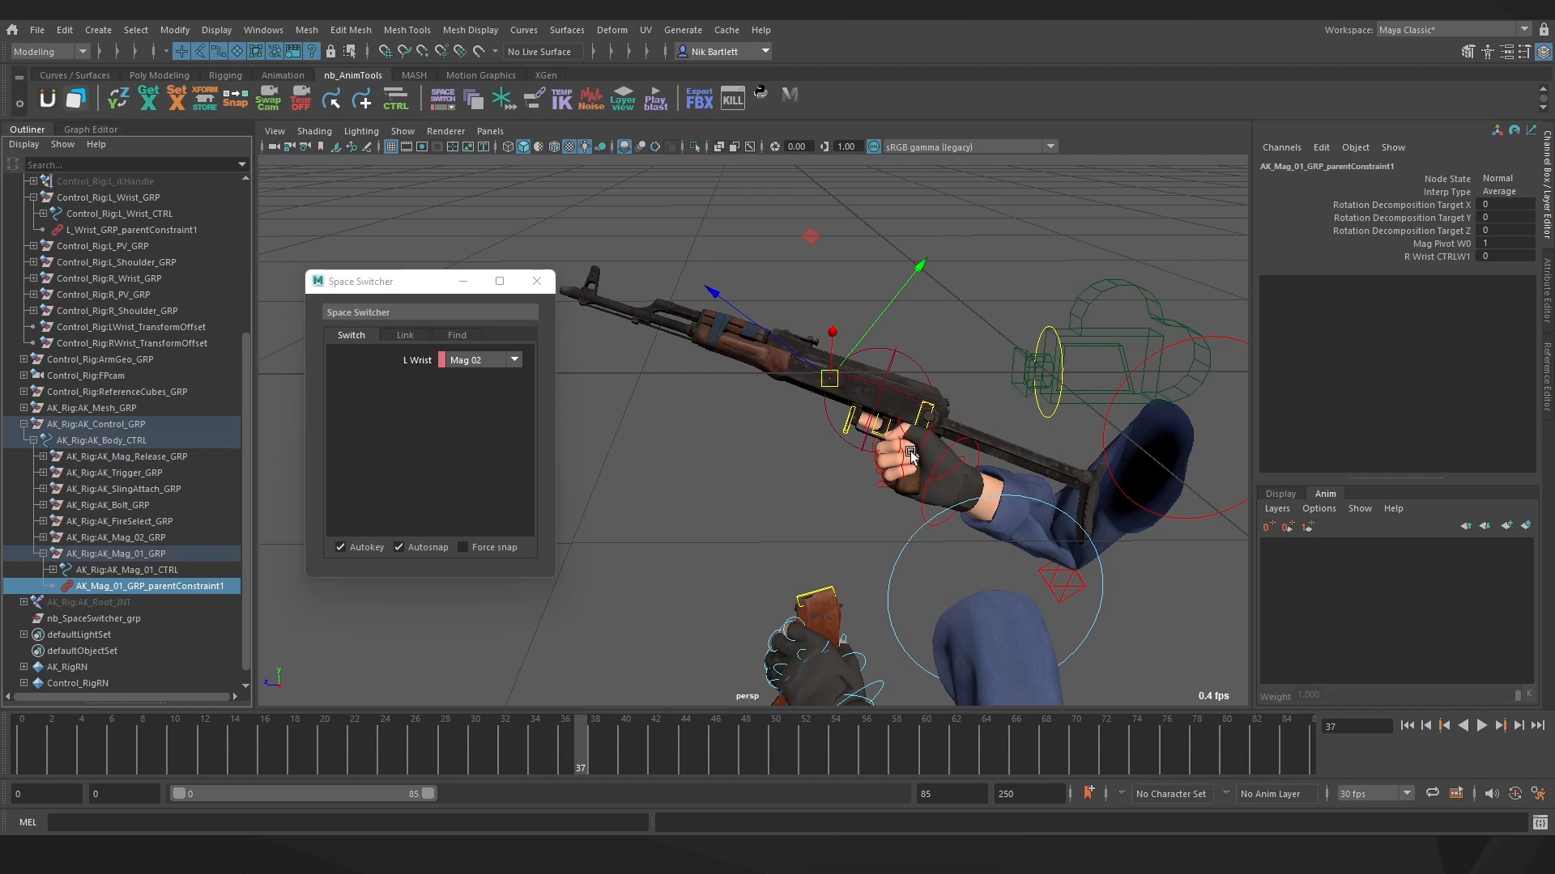
mouse_move(1546, 267)
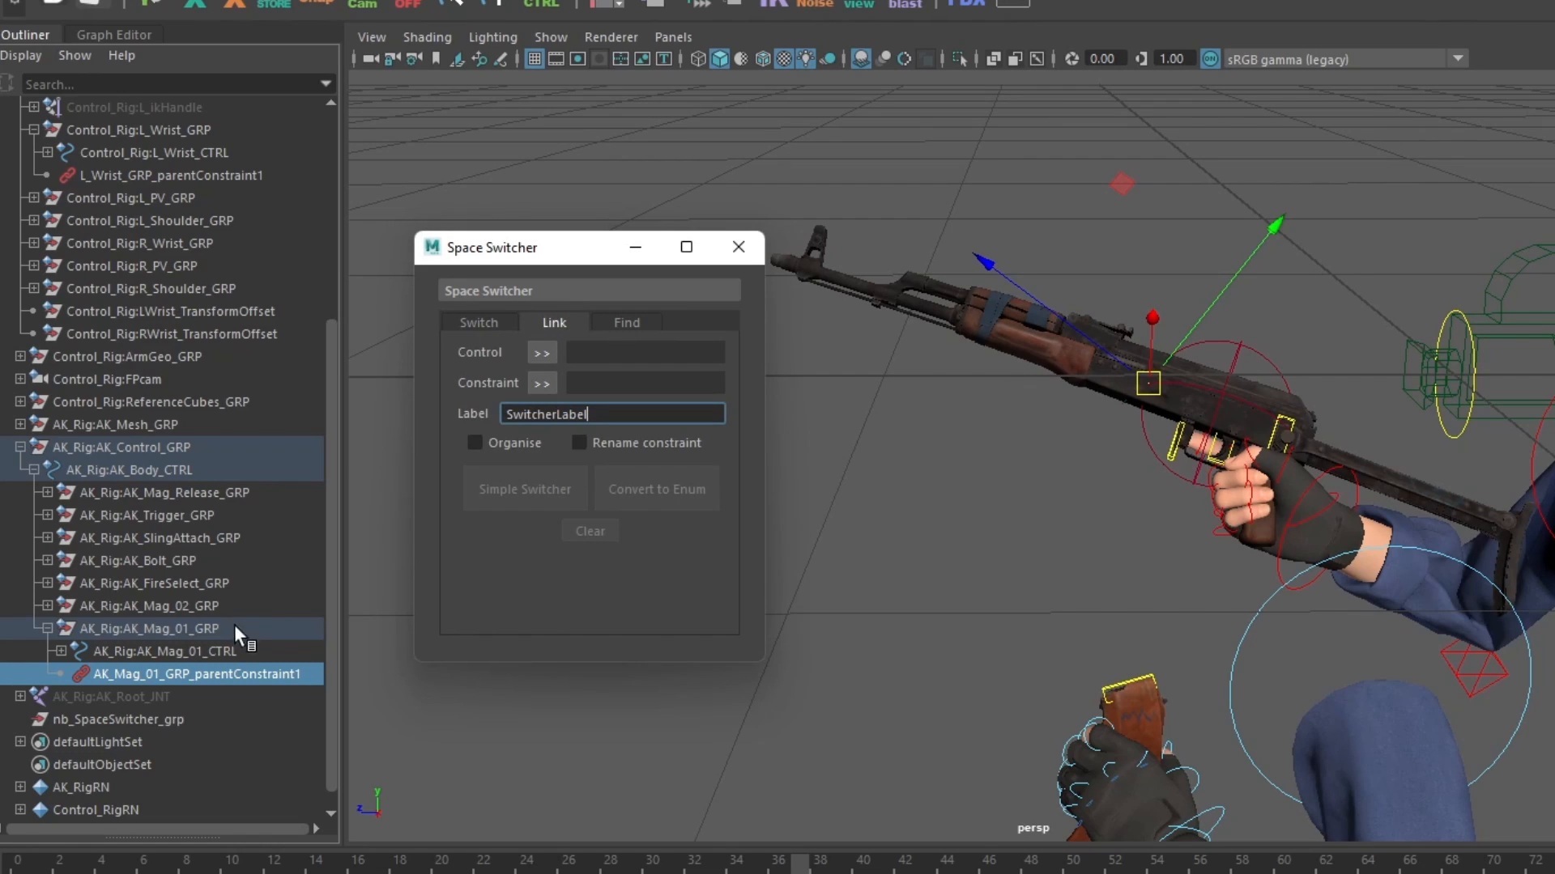
click(541, 382)
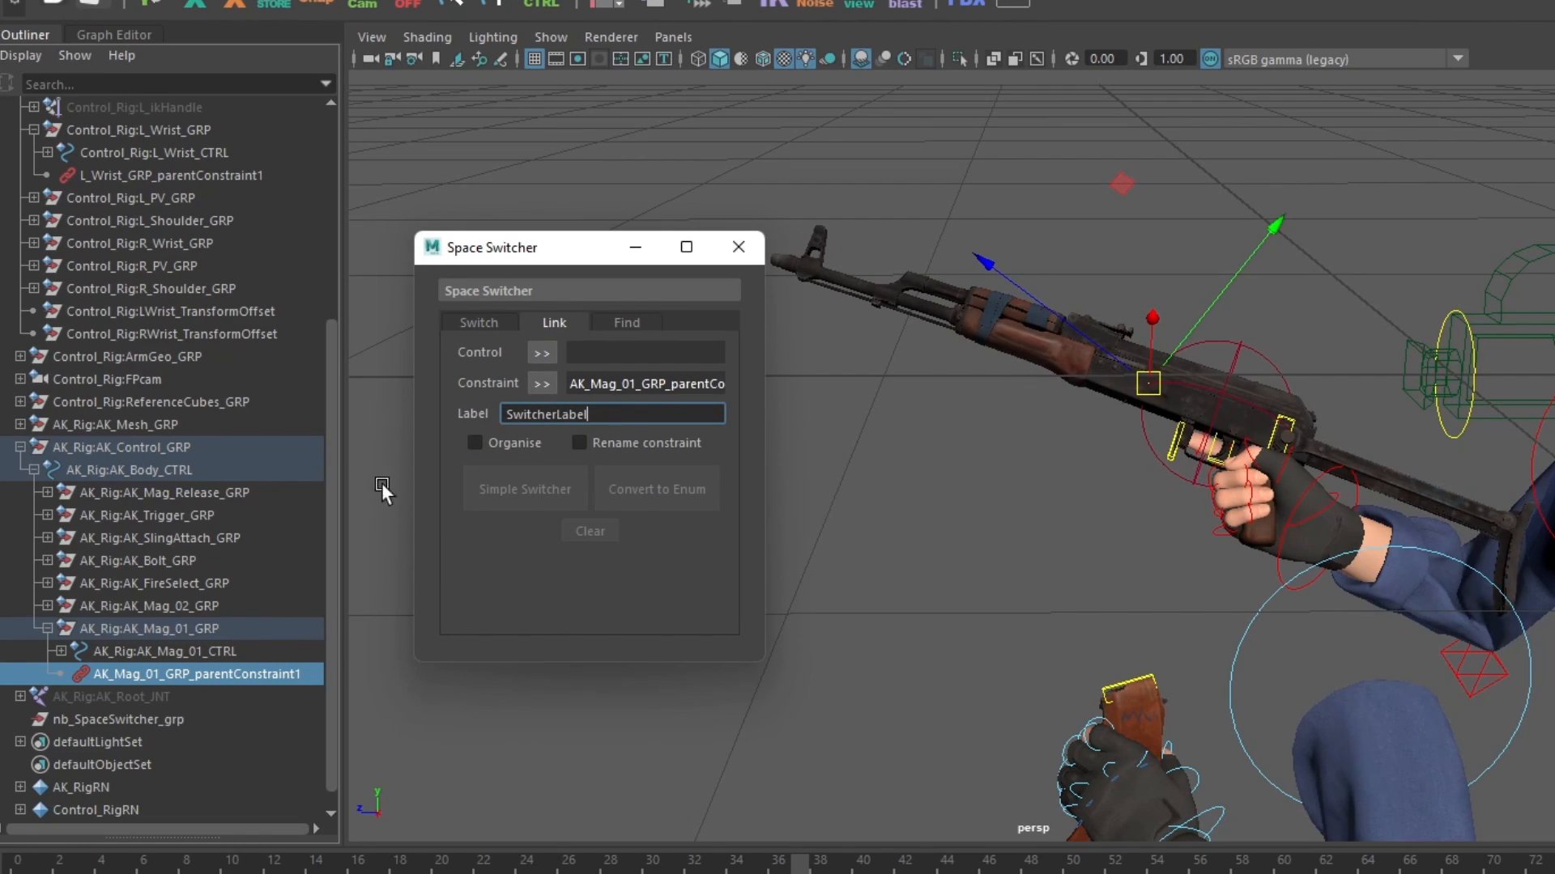
click(541, 351)
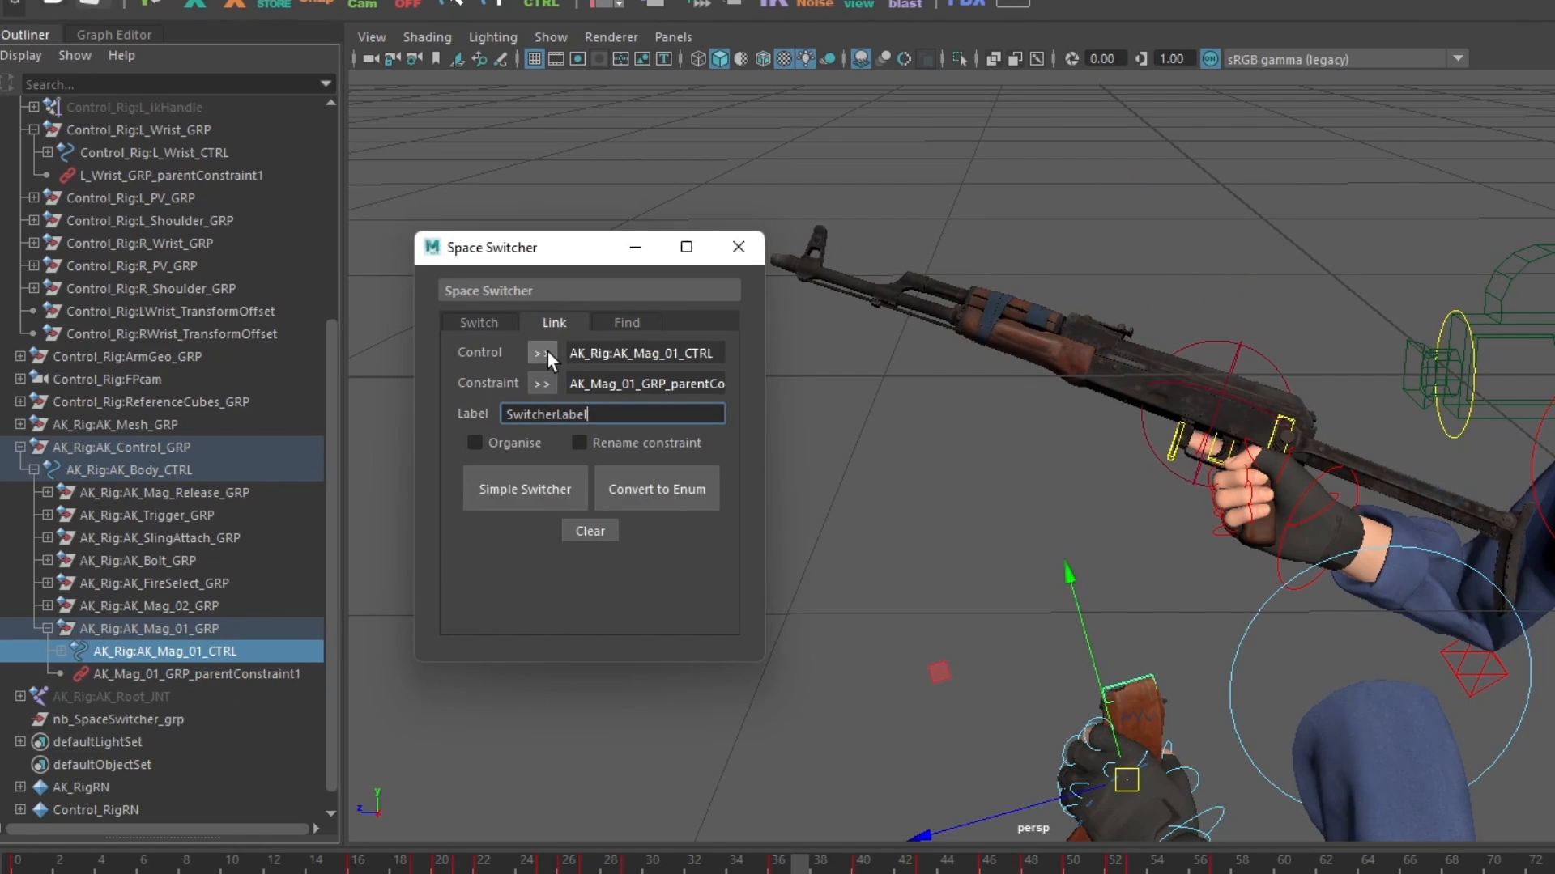
- Set the switcher's label to Mag
triple_click(613, 413)
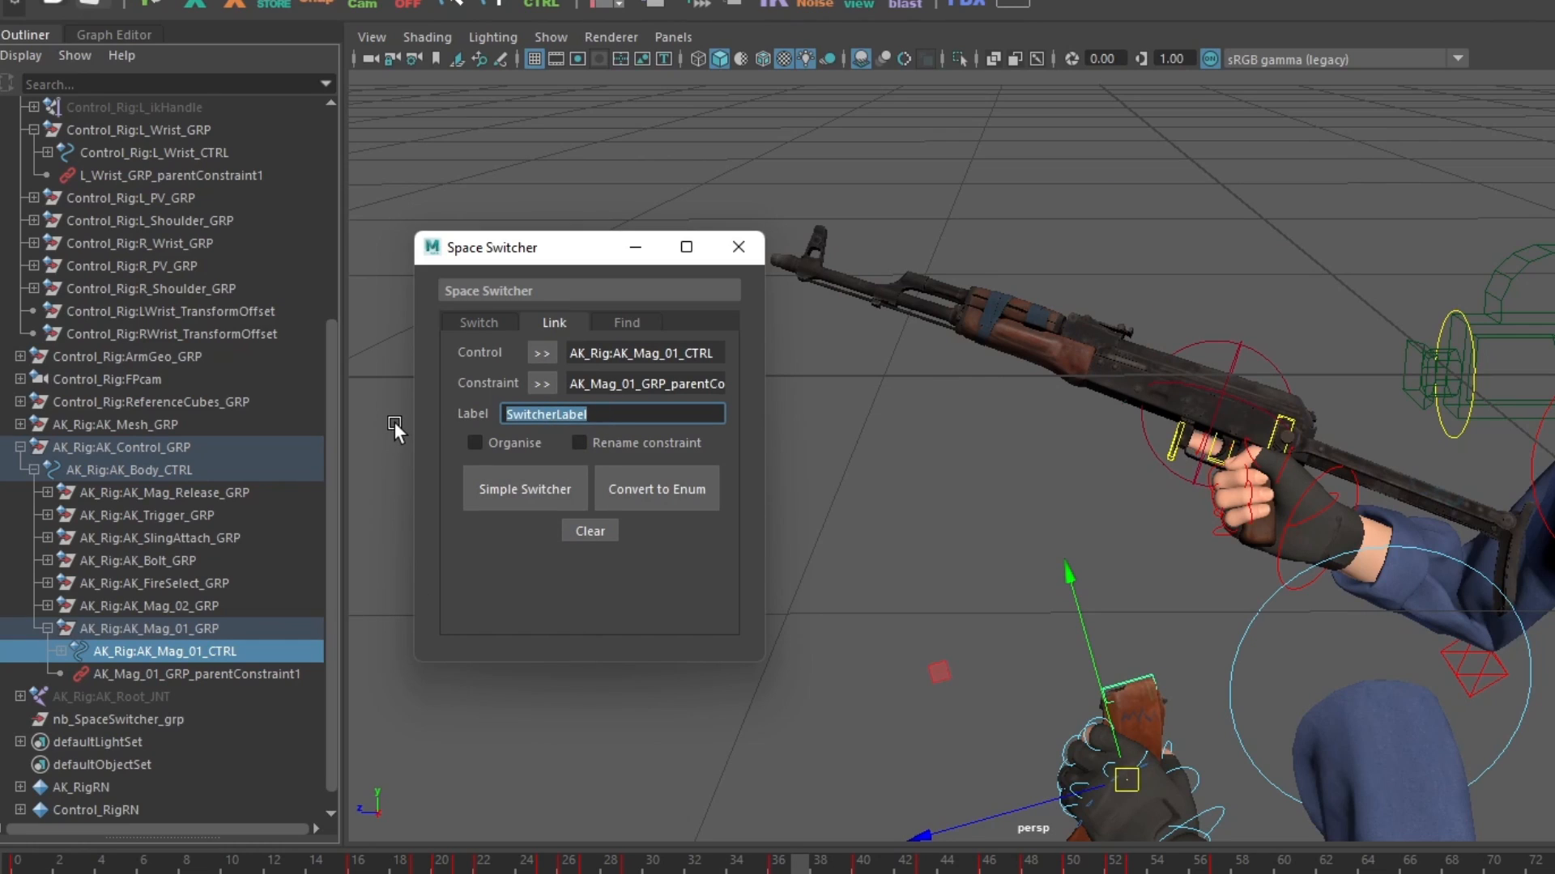
text(Mag)
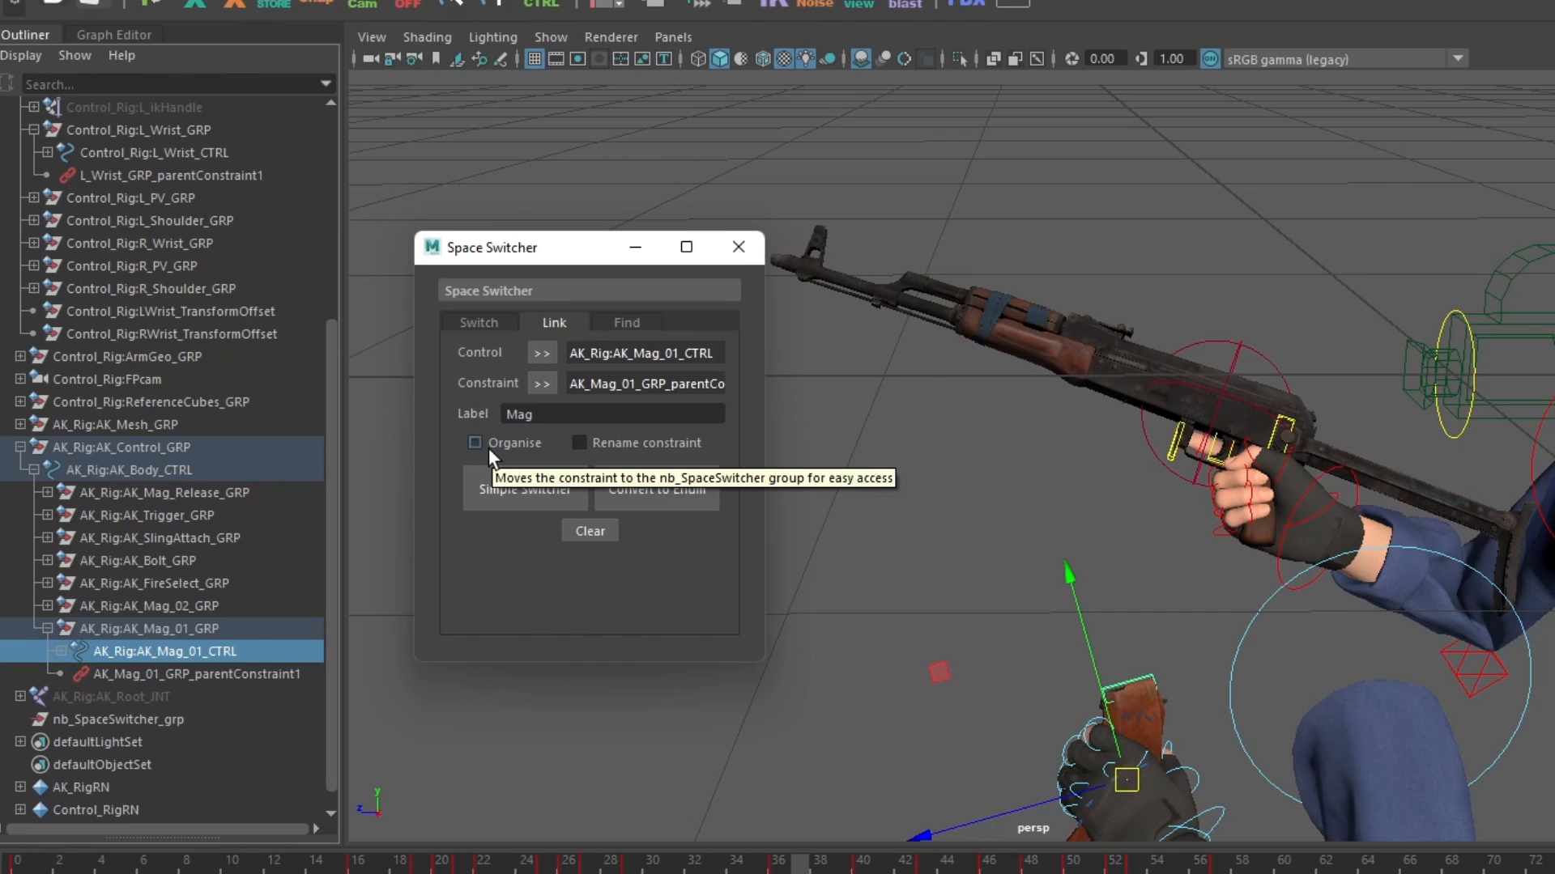
mouse_move(112, 729)
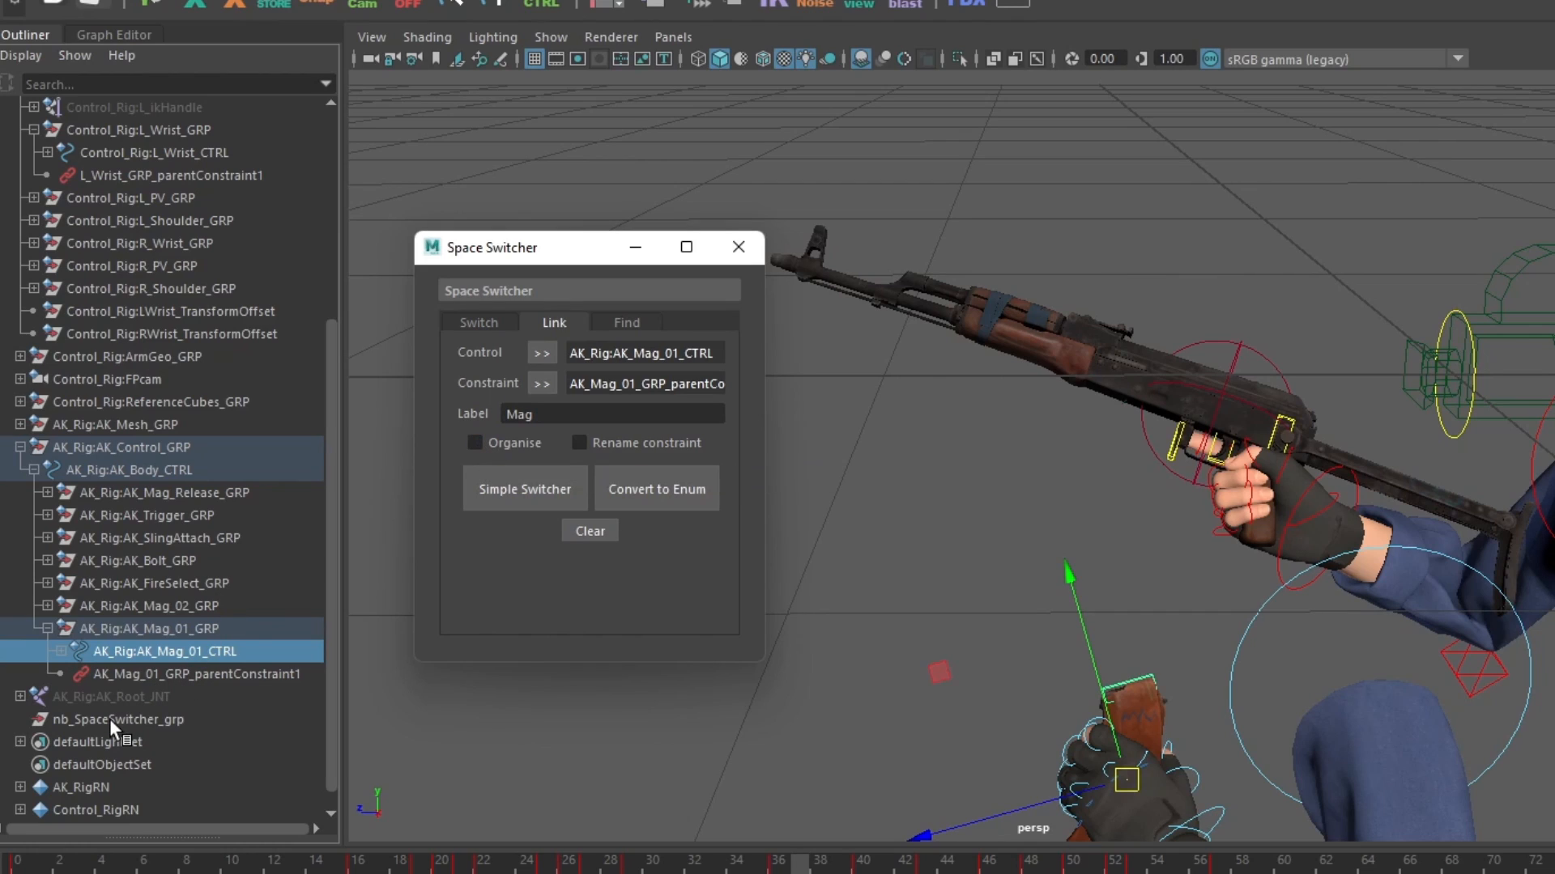
mouse_move(150, 704)
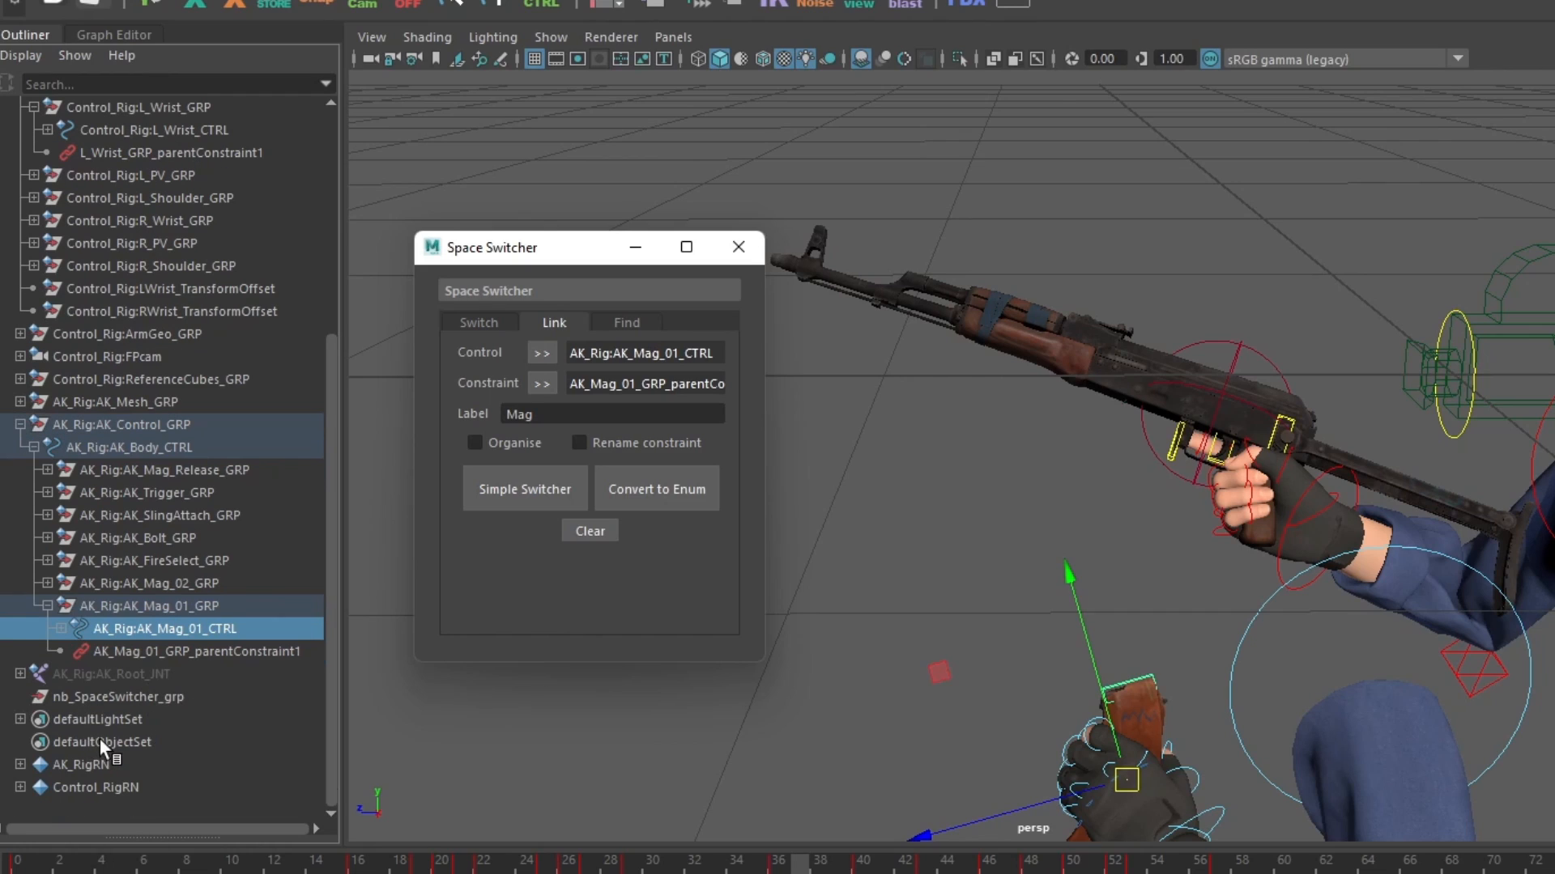
mouse_move(626, 452)
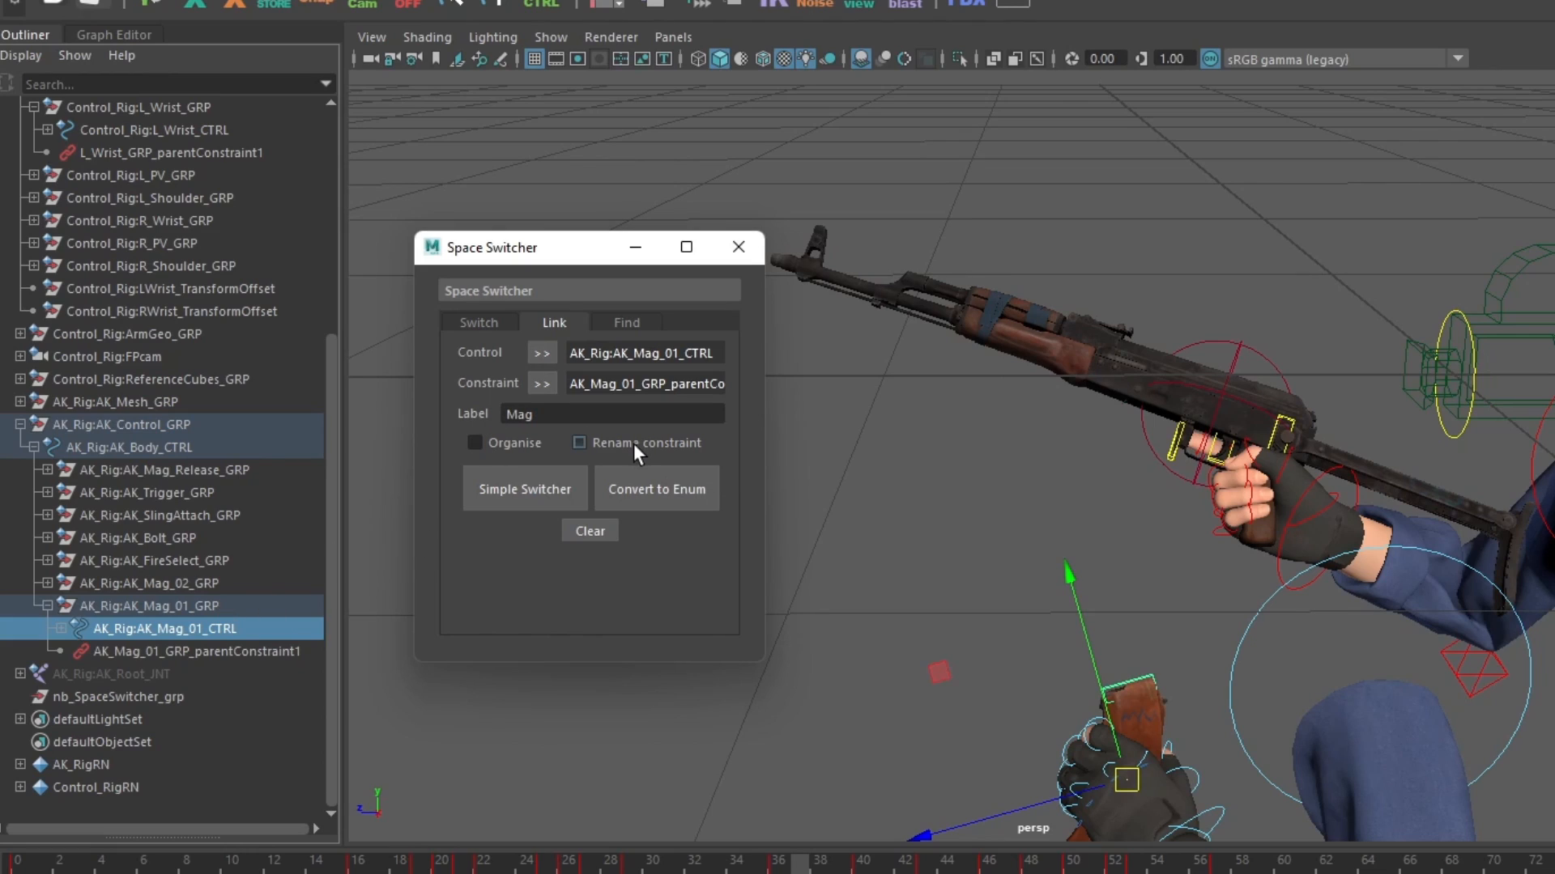
mouse_move(533, 582)
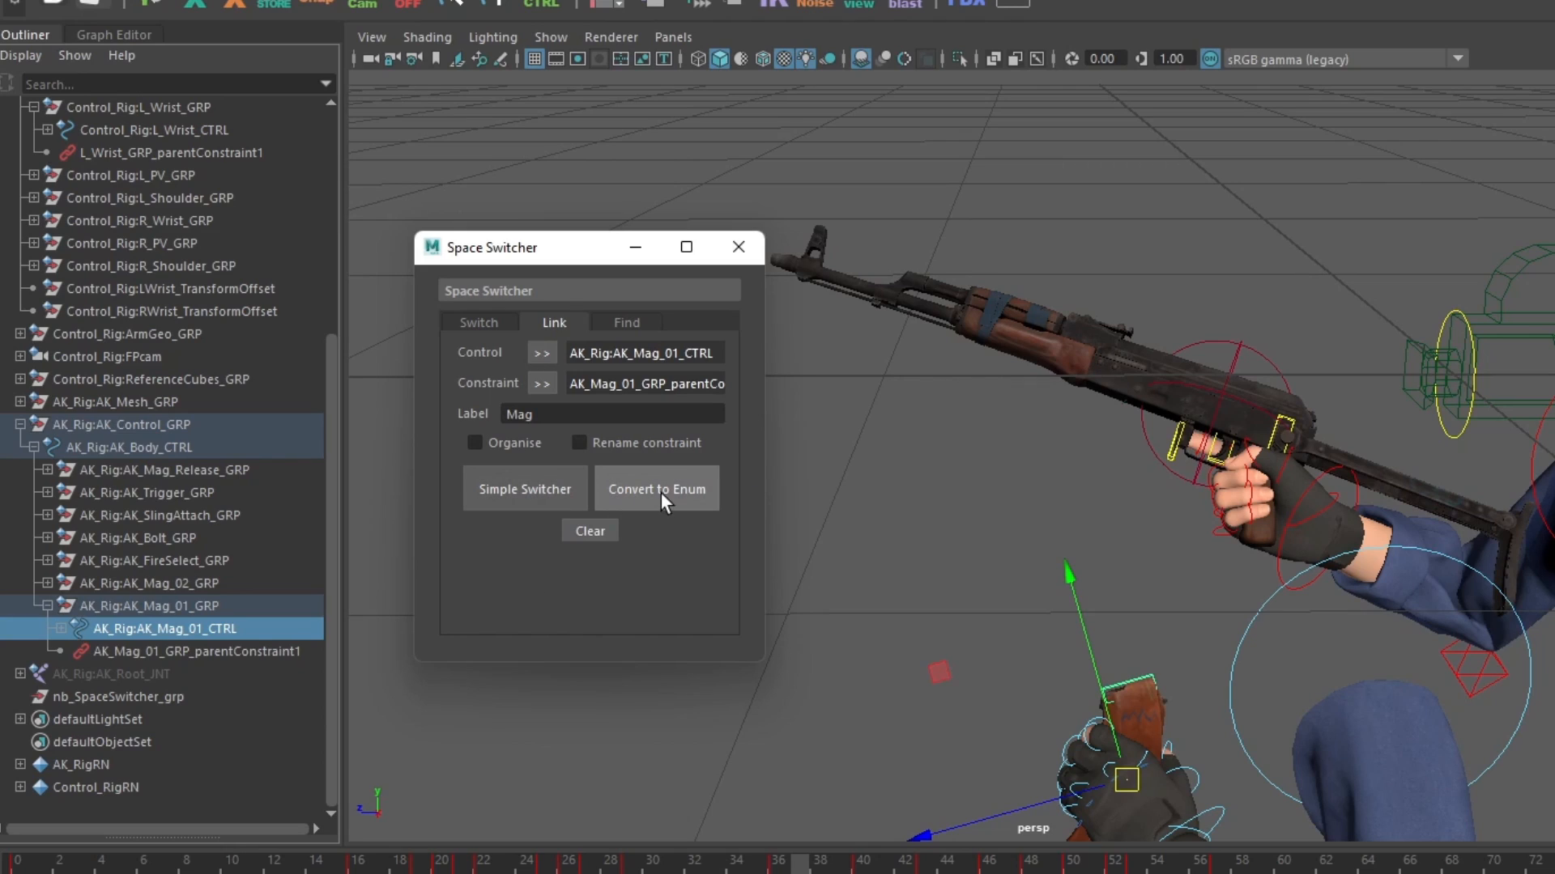
mouse_move(674, 494)
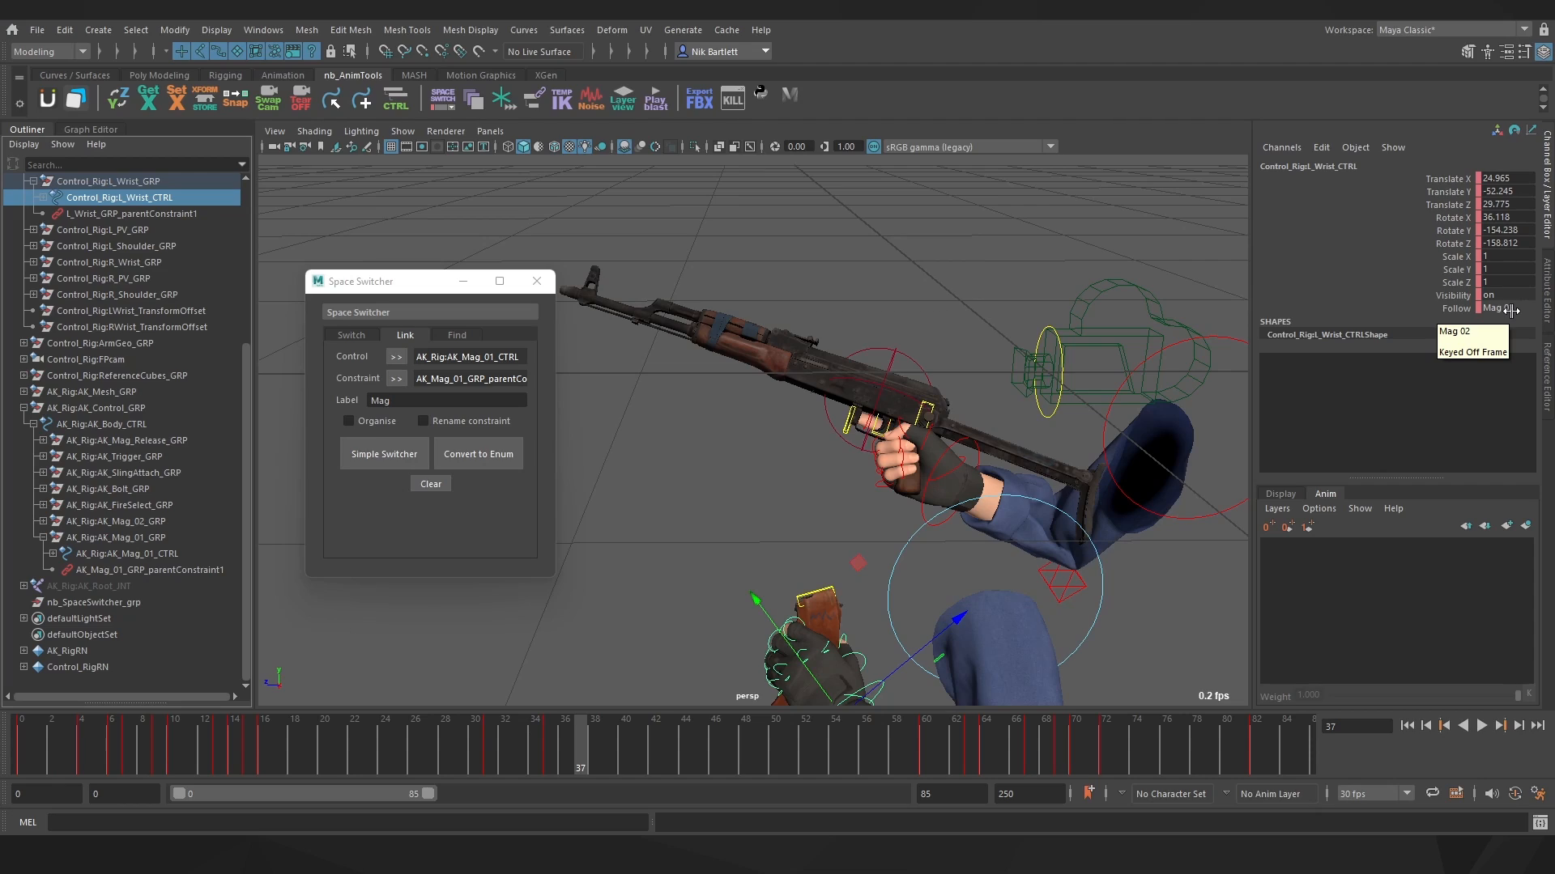
- Convert the linked magazine control to an enum, creating the Mag switcher set to mag_pivot
click(149, 569)
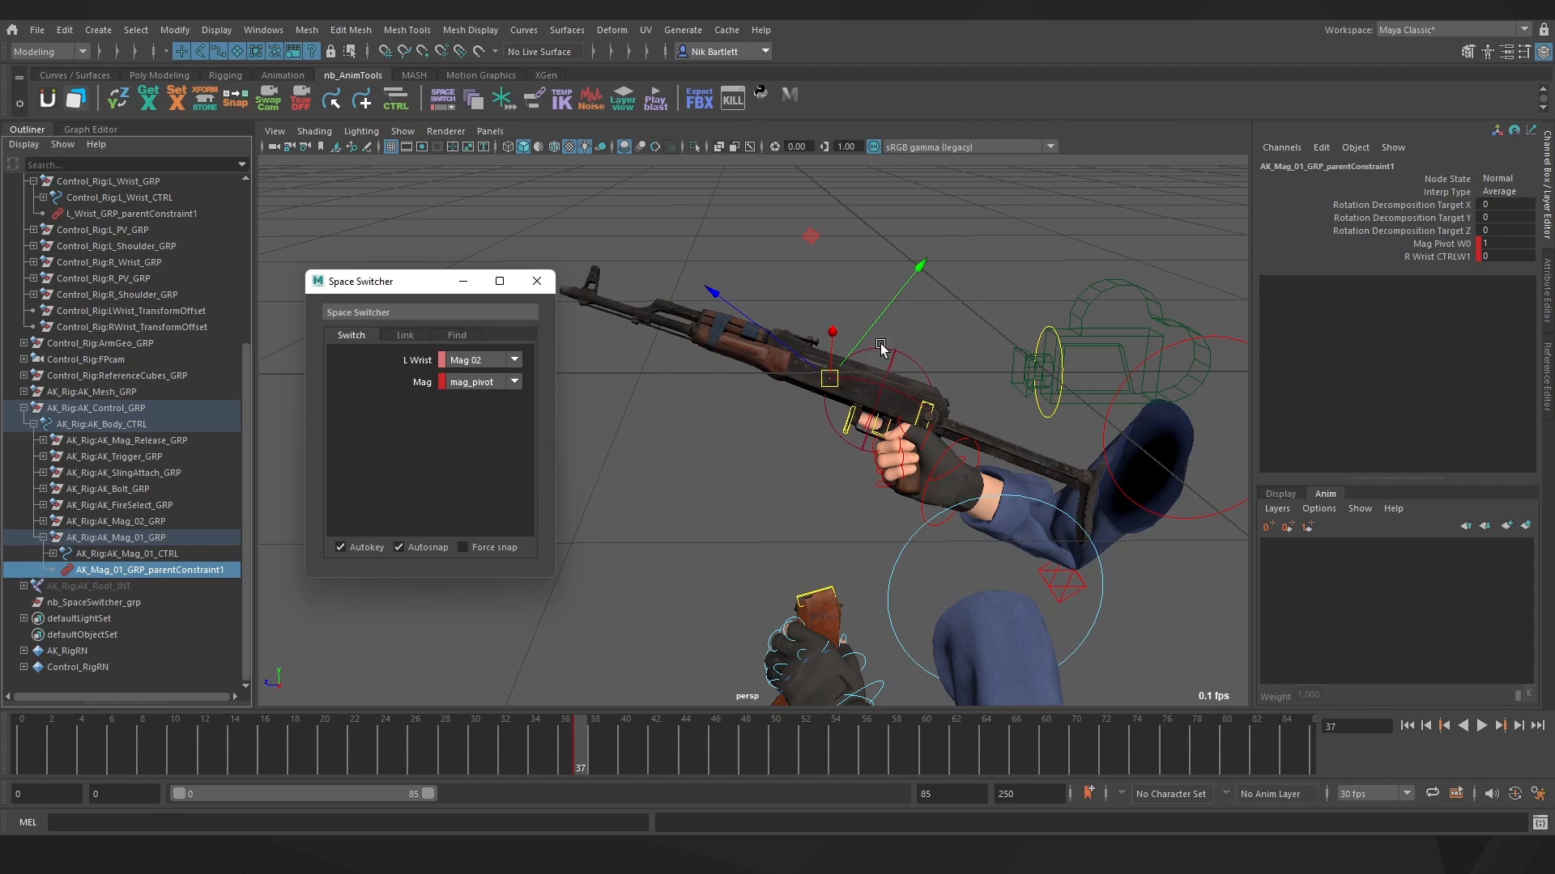
mouse_move(481, 438)
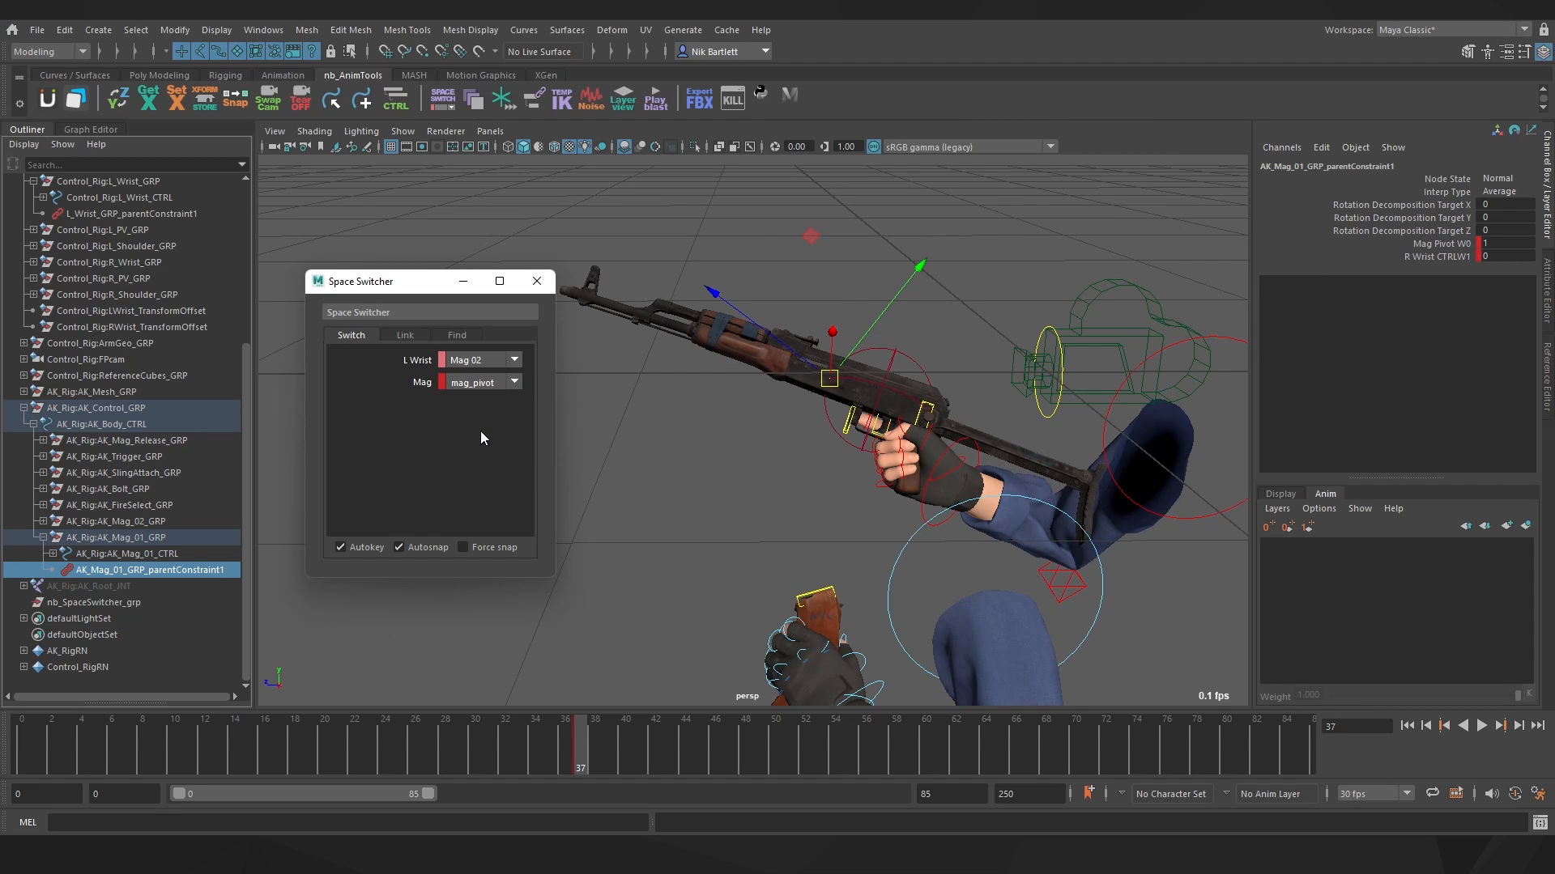
- Switch the Mag switcher to R_Wrist_CTRL and back to mag_pivot with Force snap enabled
click(483, 382)
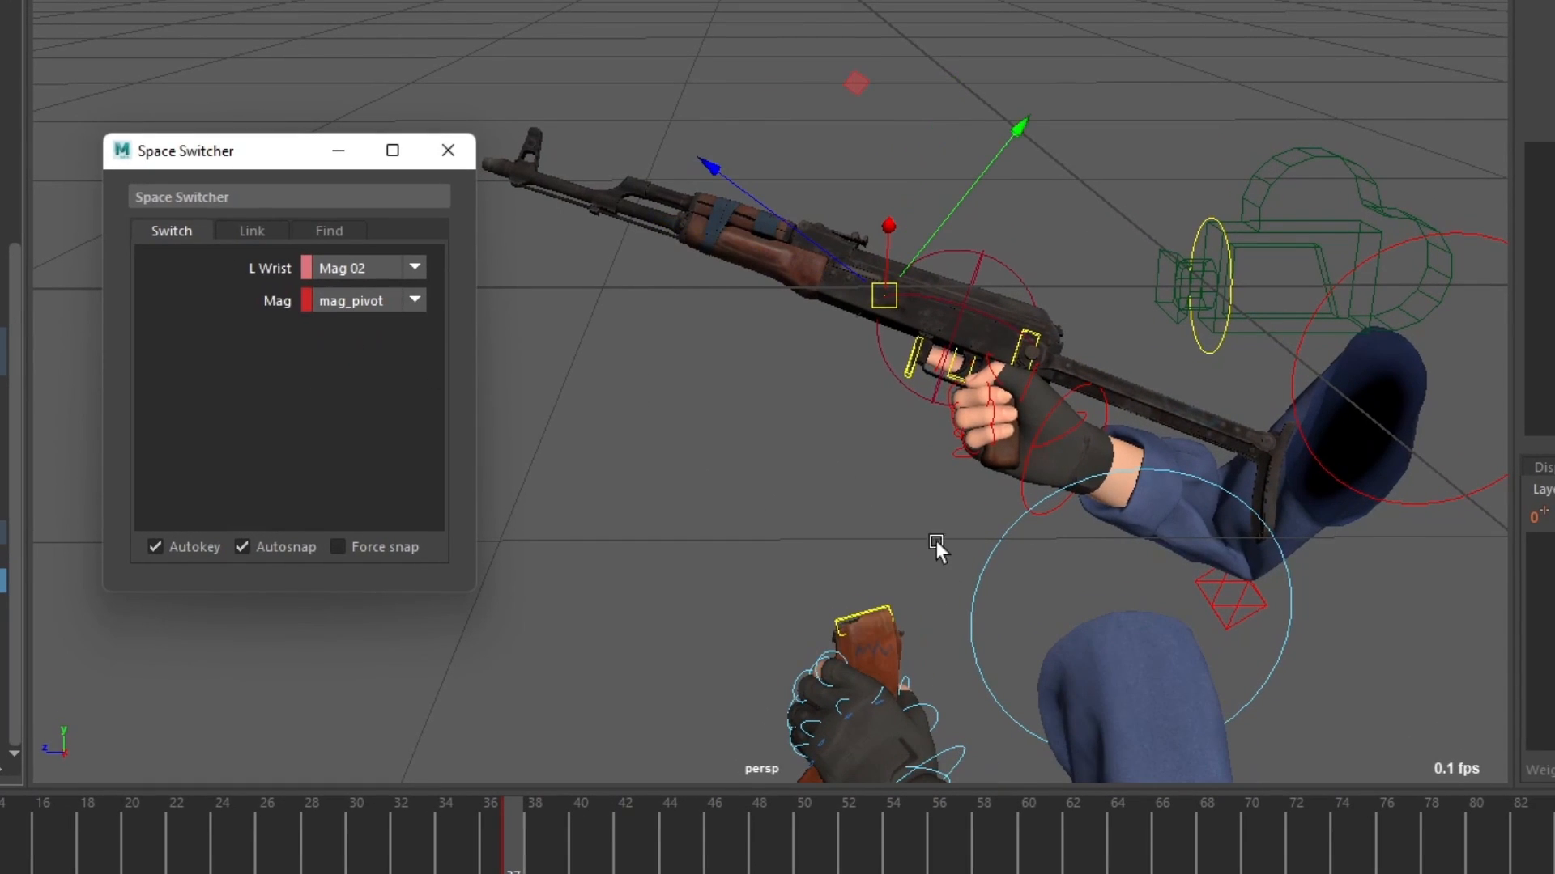
click(413, 302)
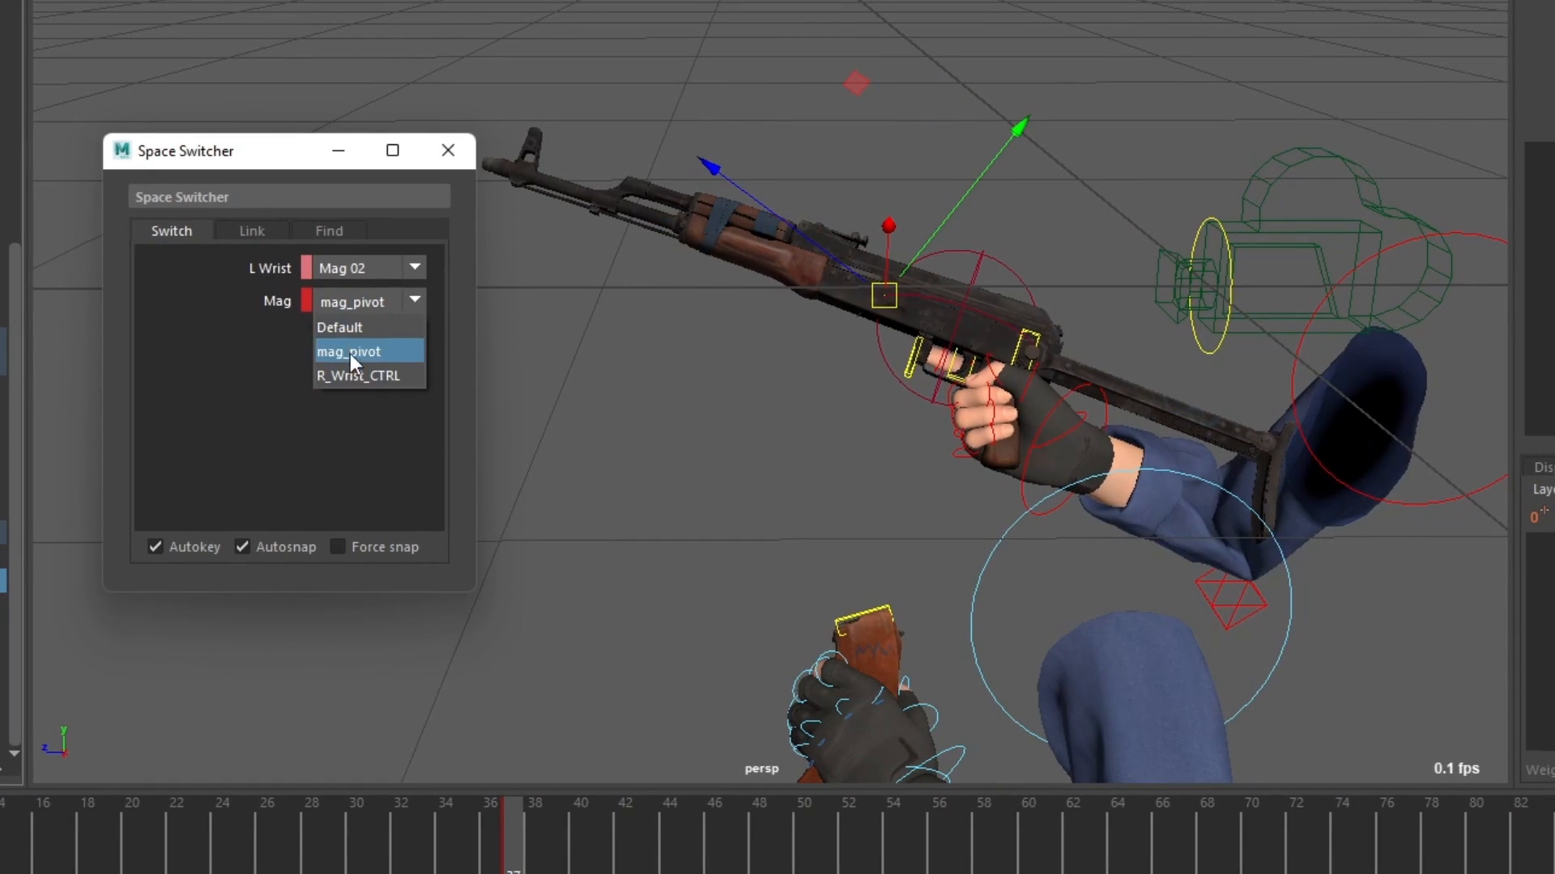
click(361, 374)
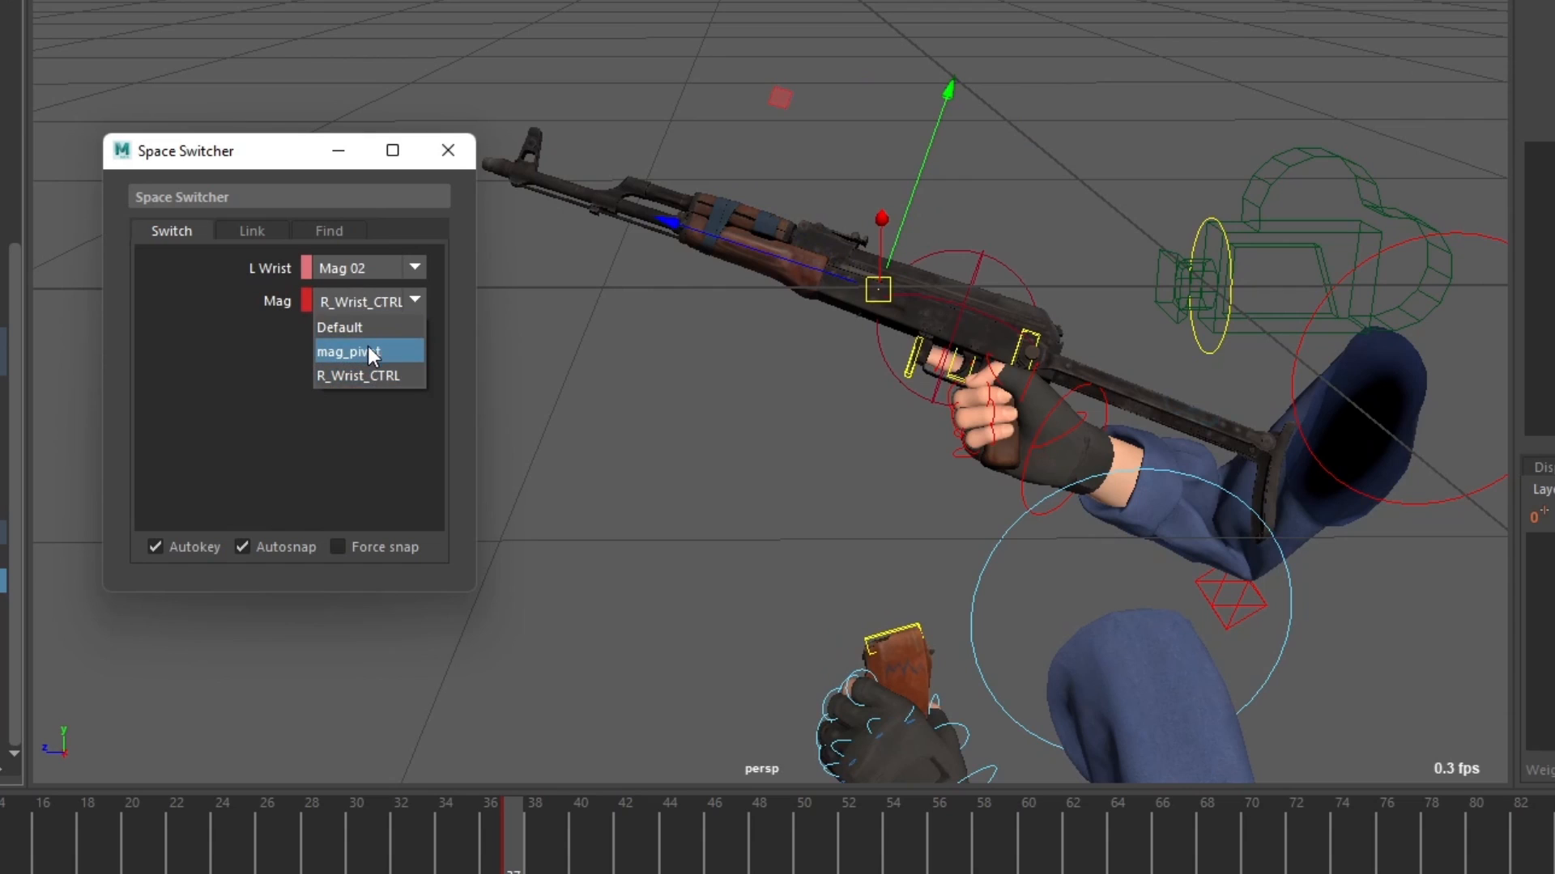
click(347, 351)
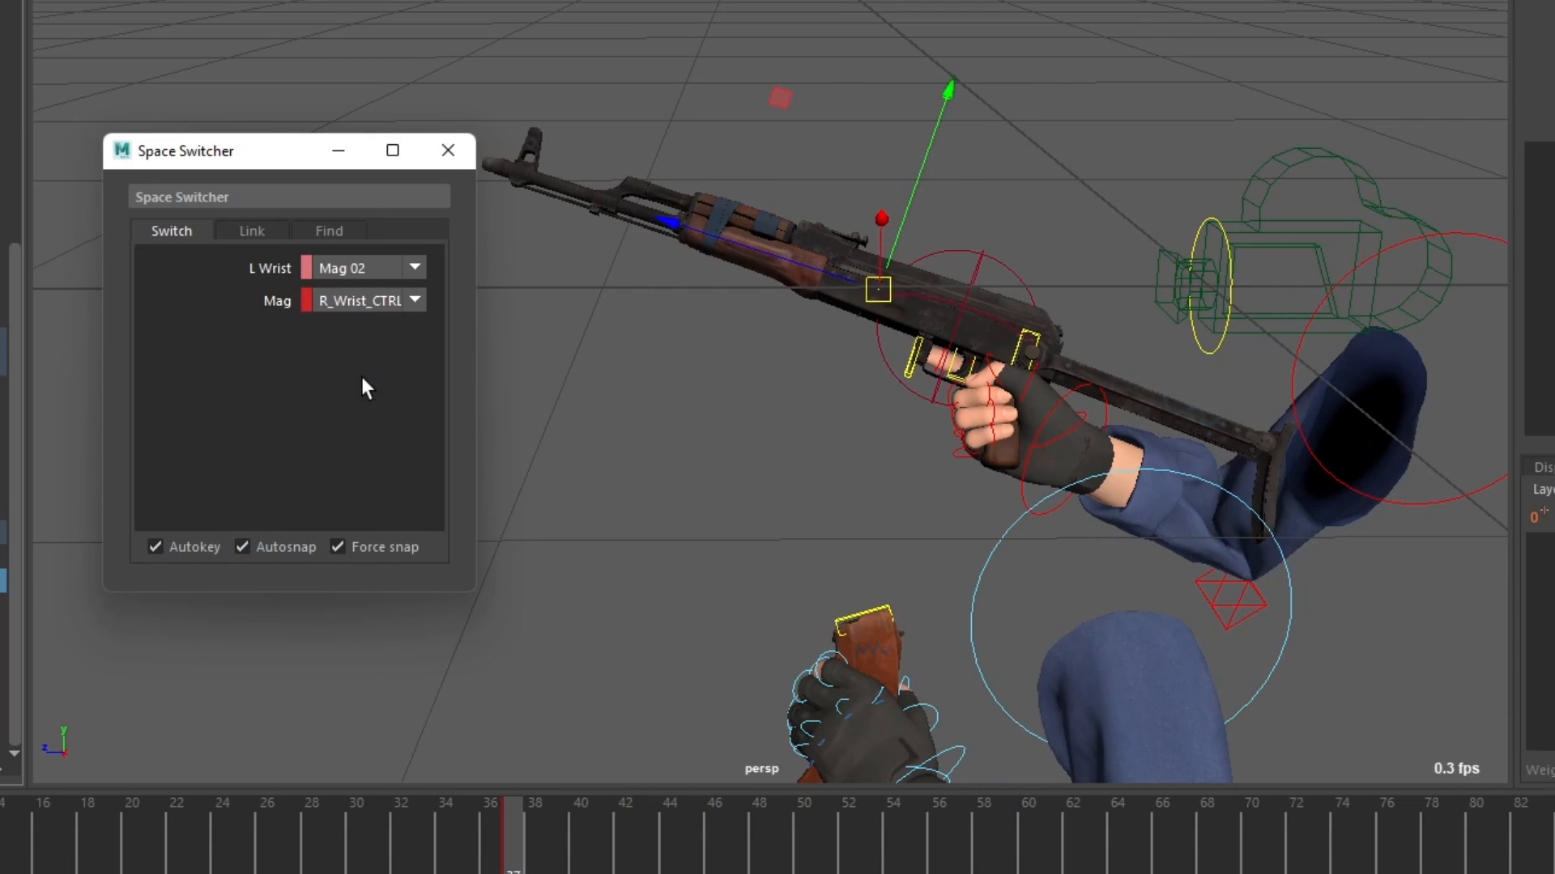
click(365, 301)
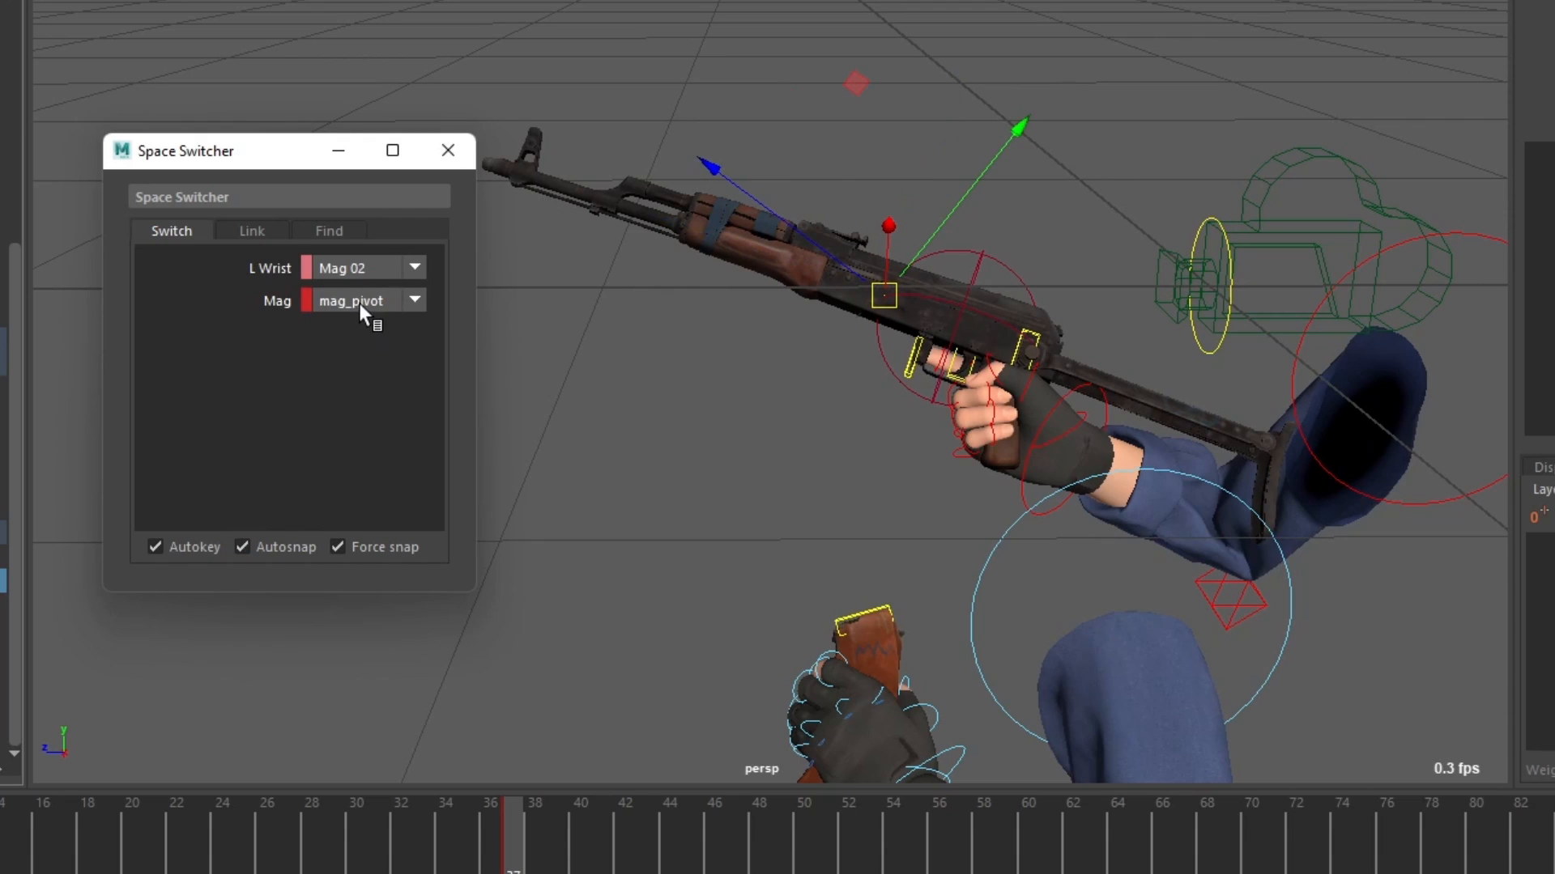
click(361, 300)
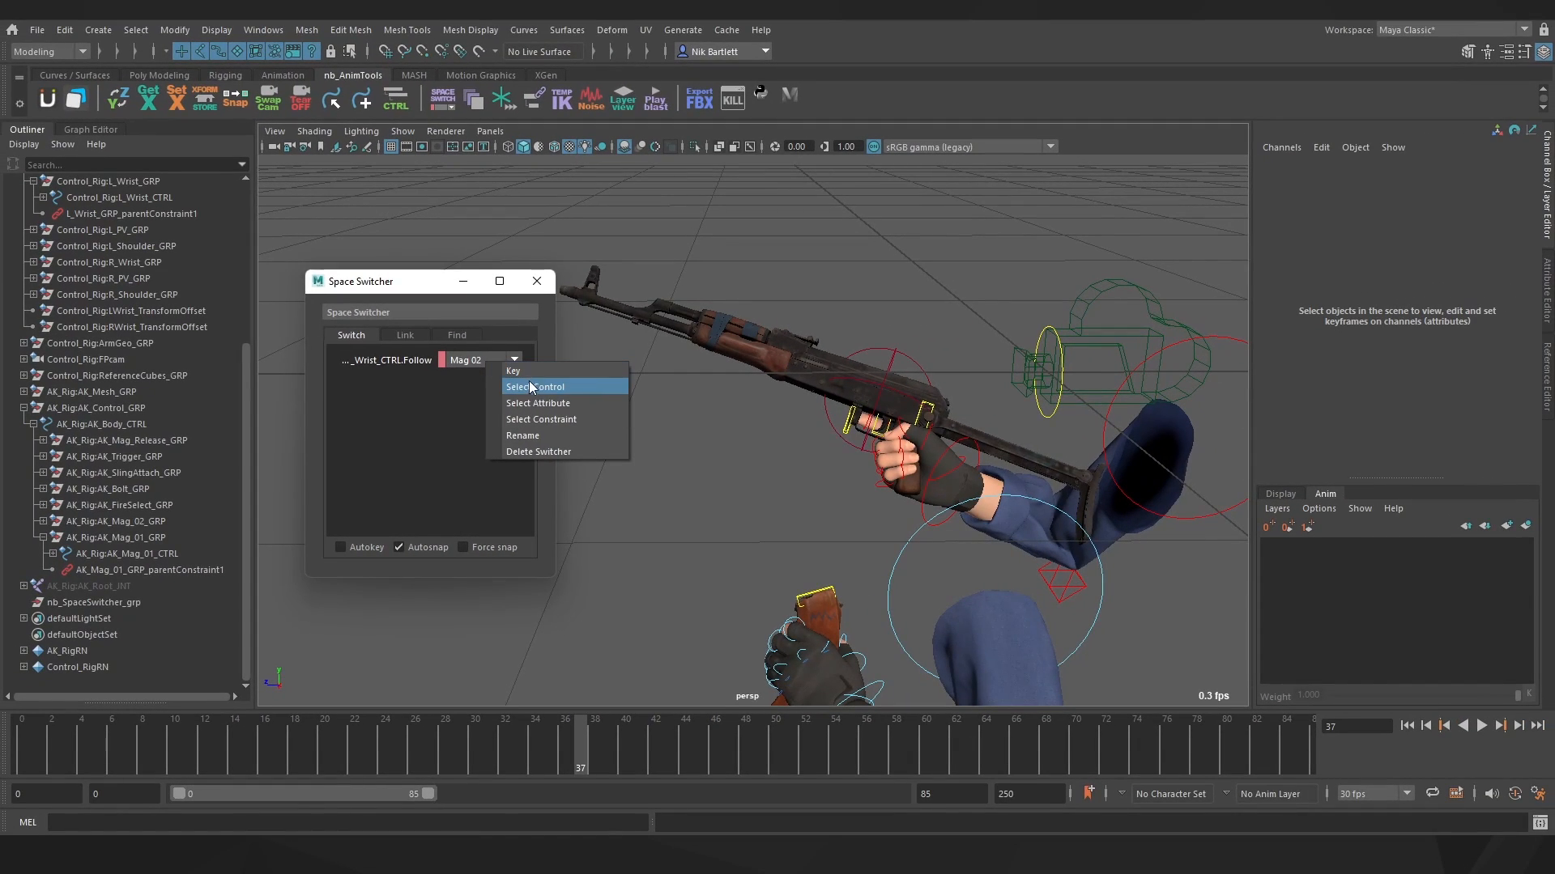
- Select the wrist switcher's control and its L_Wrist_GRP_parentConstraint1 in the scene
click(536, 386)
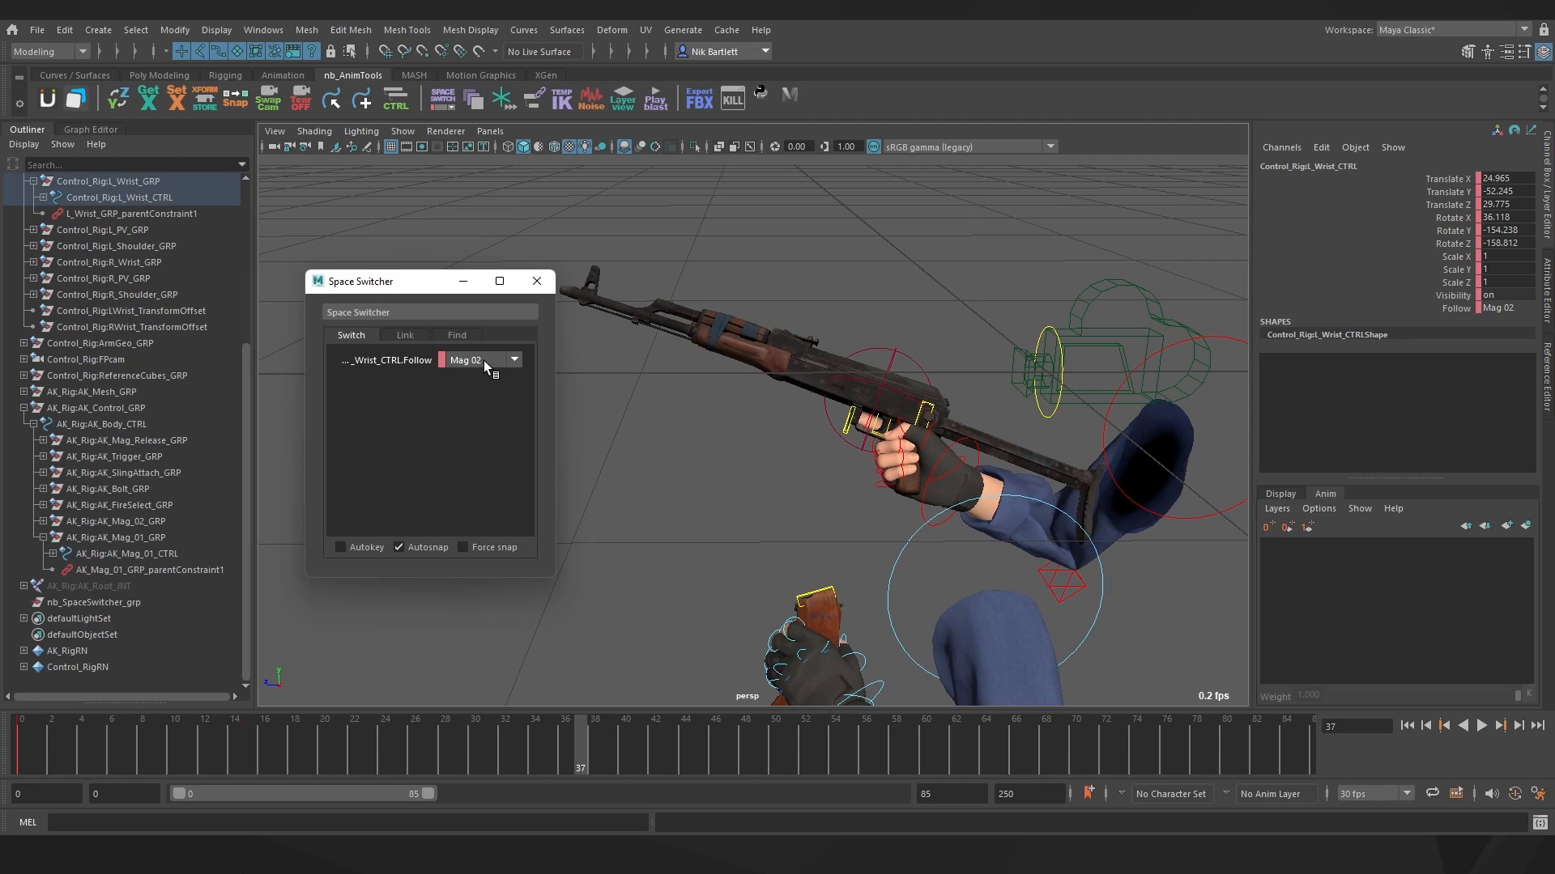
click(128, 214)
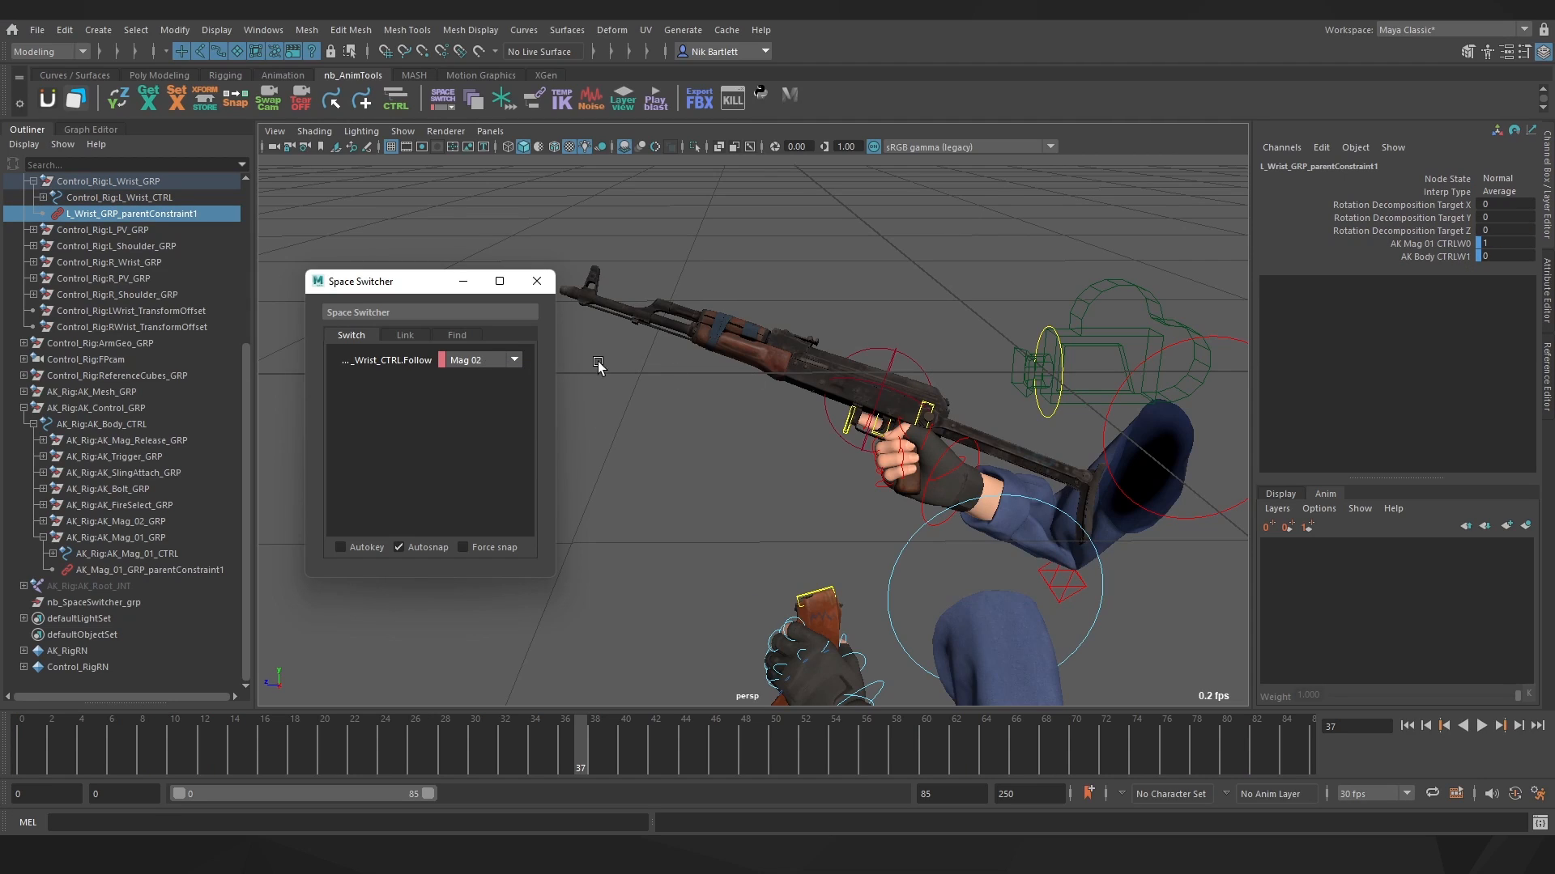